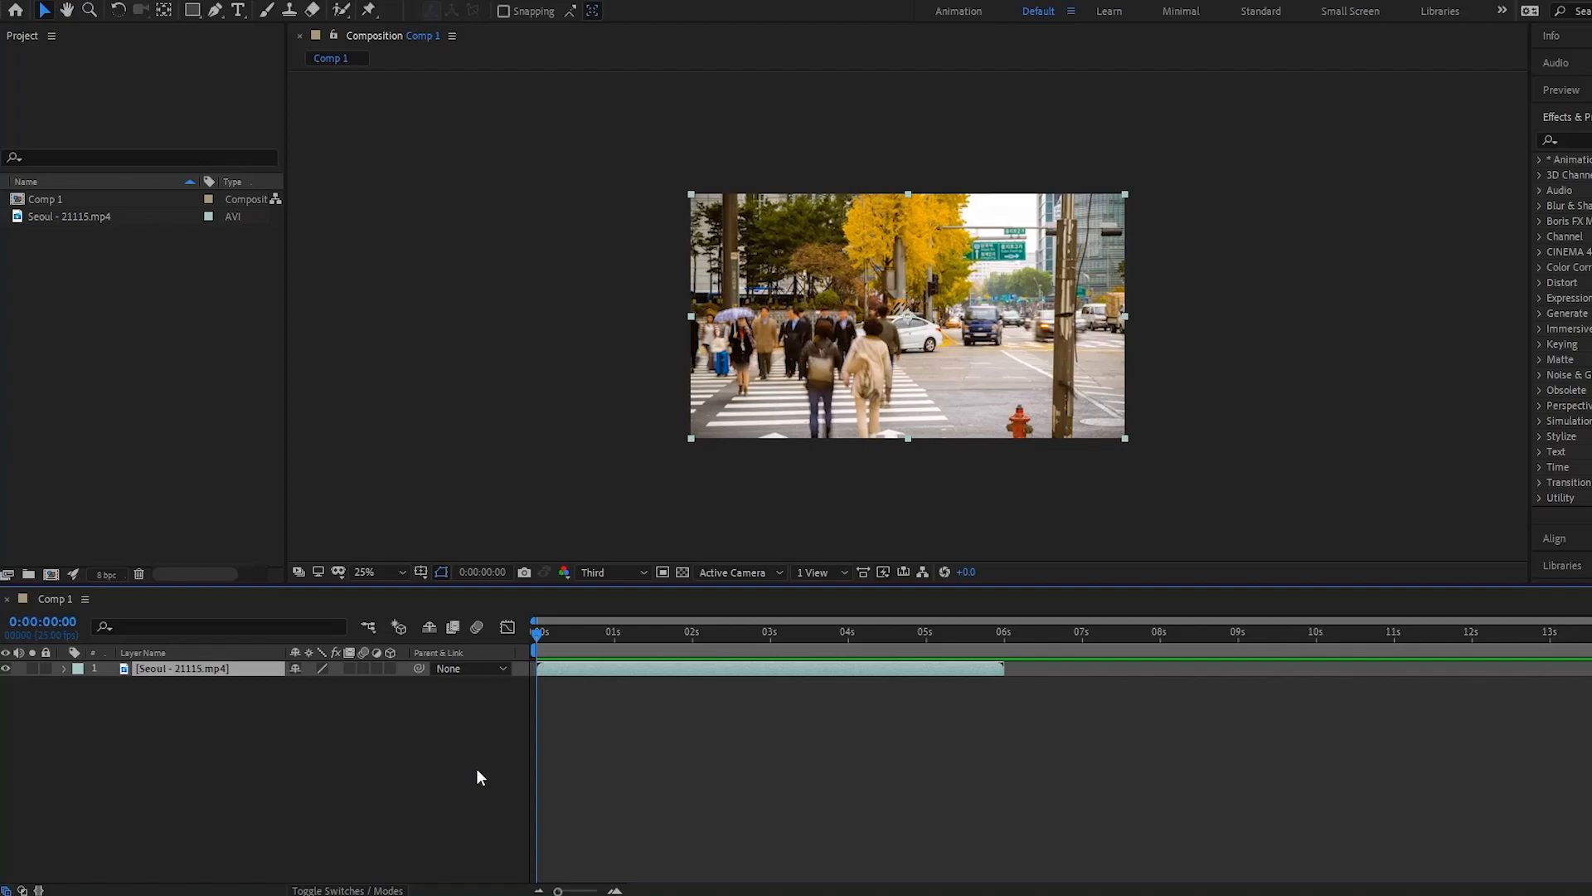
mouse_move(645, 667)
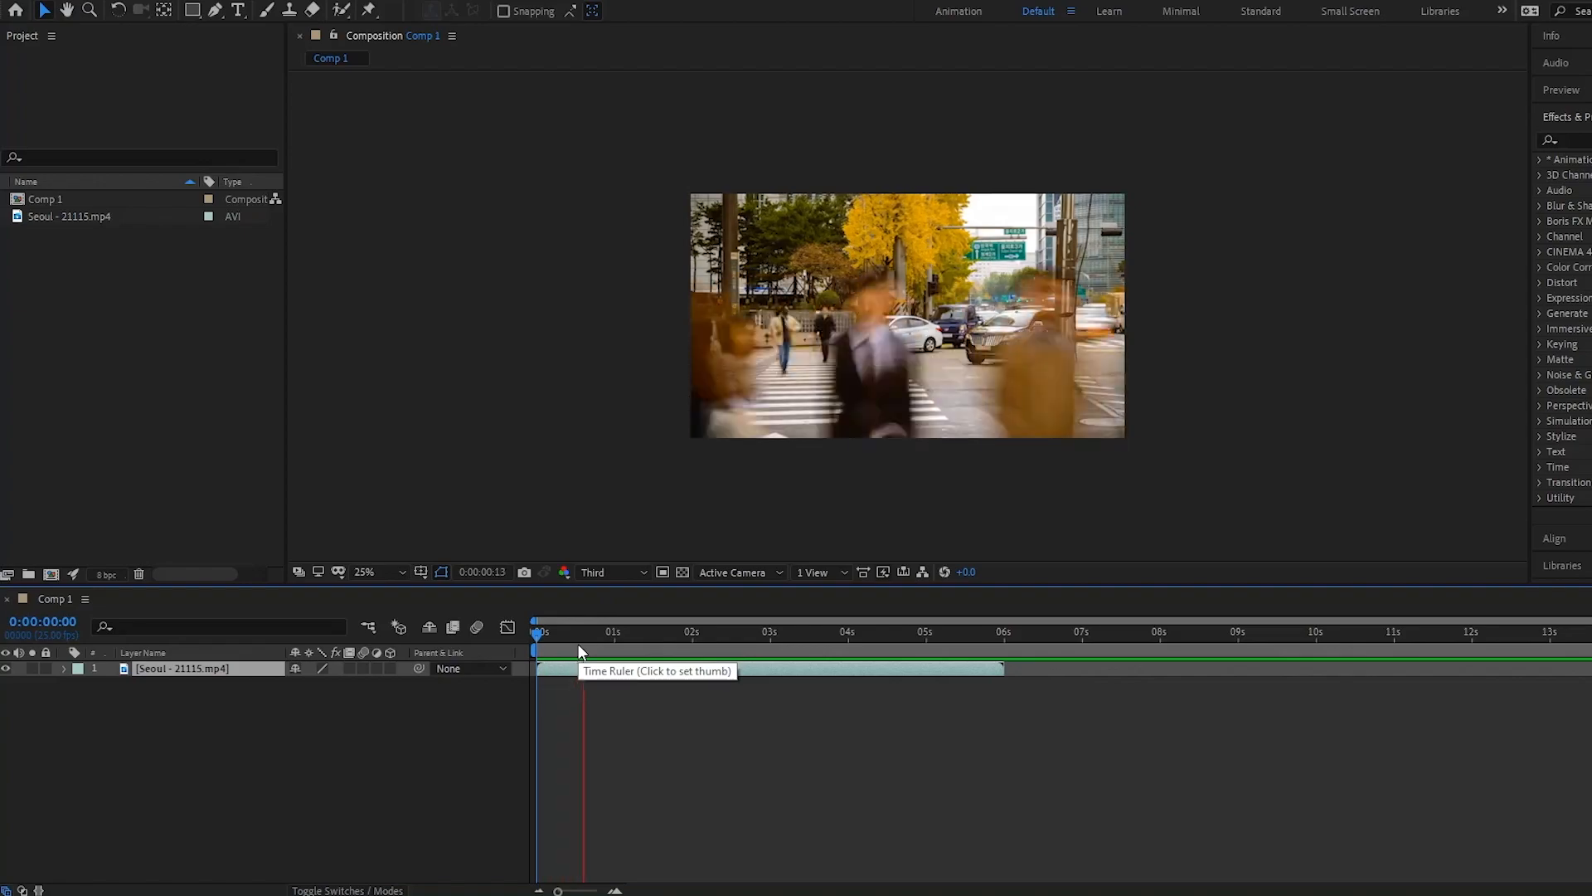
Scrub the layer's In value so the Seoul clip starts slightly later, stretching to 156.7%
left_click(731, 630)
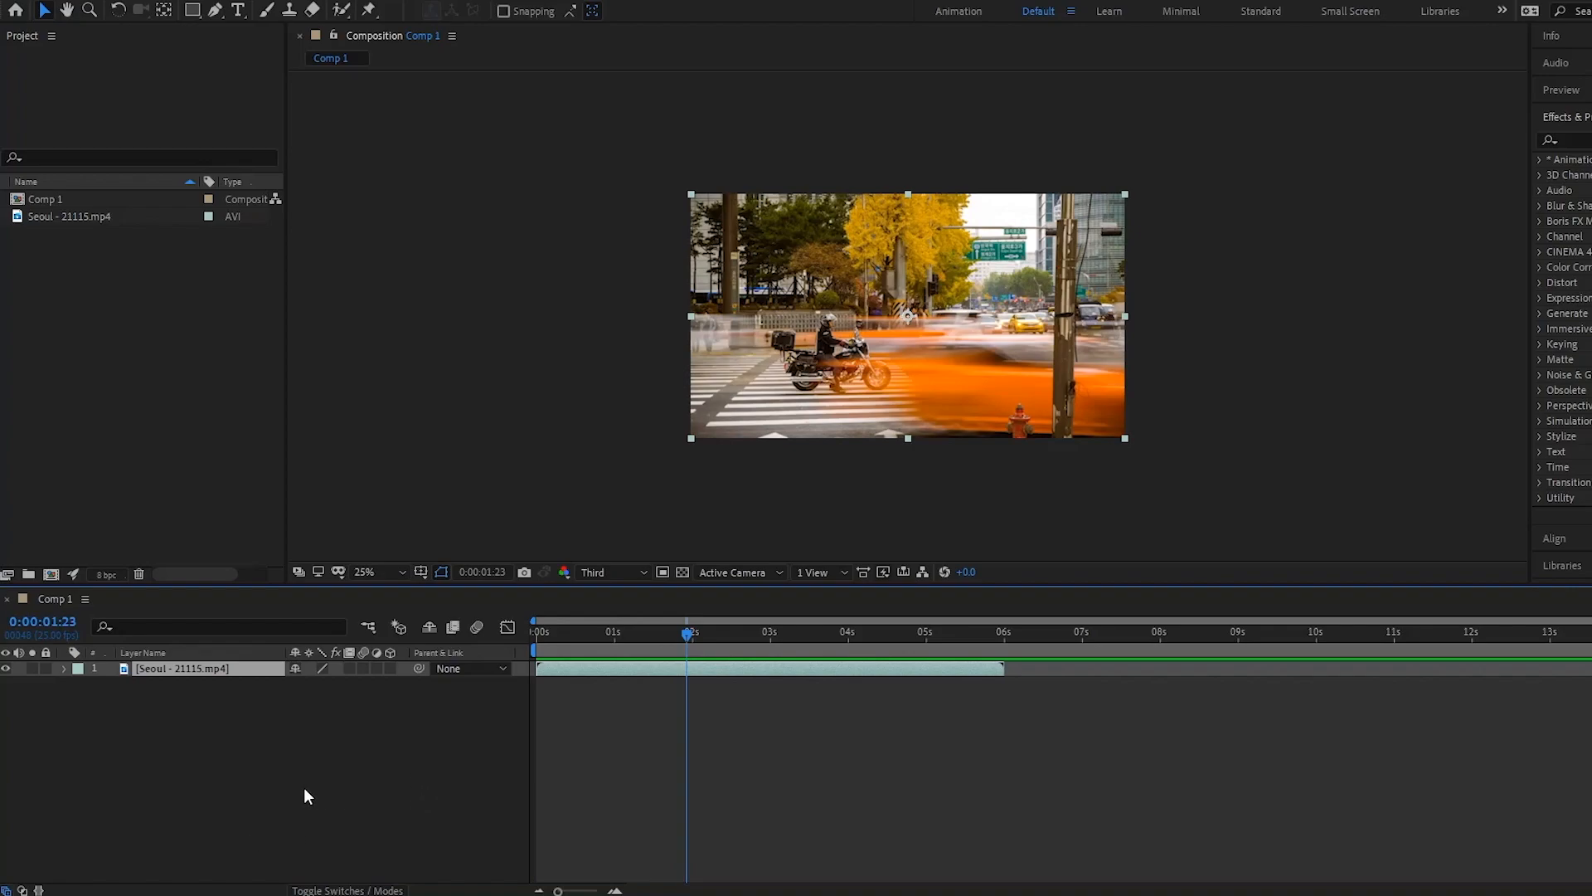
mouse_move(31, 889)
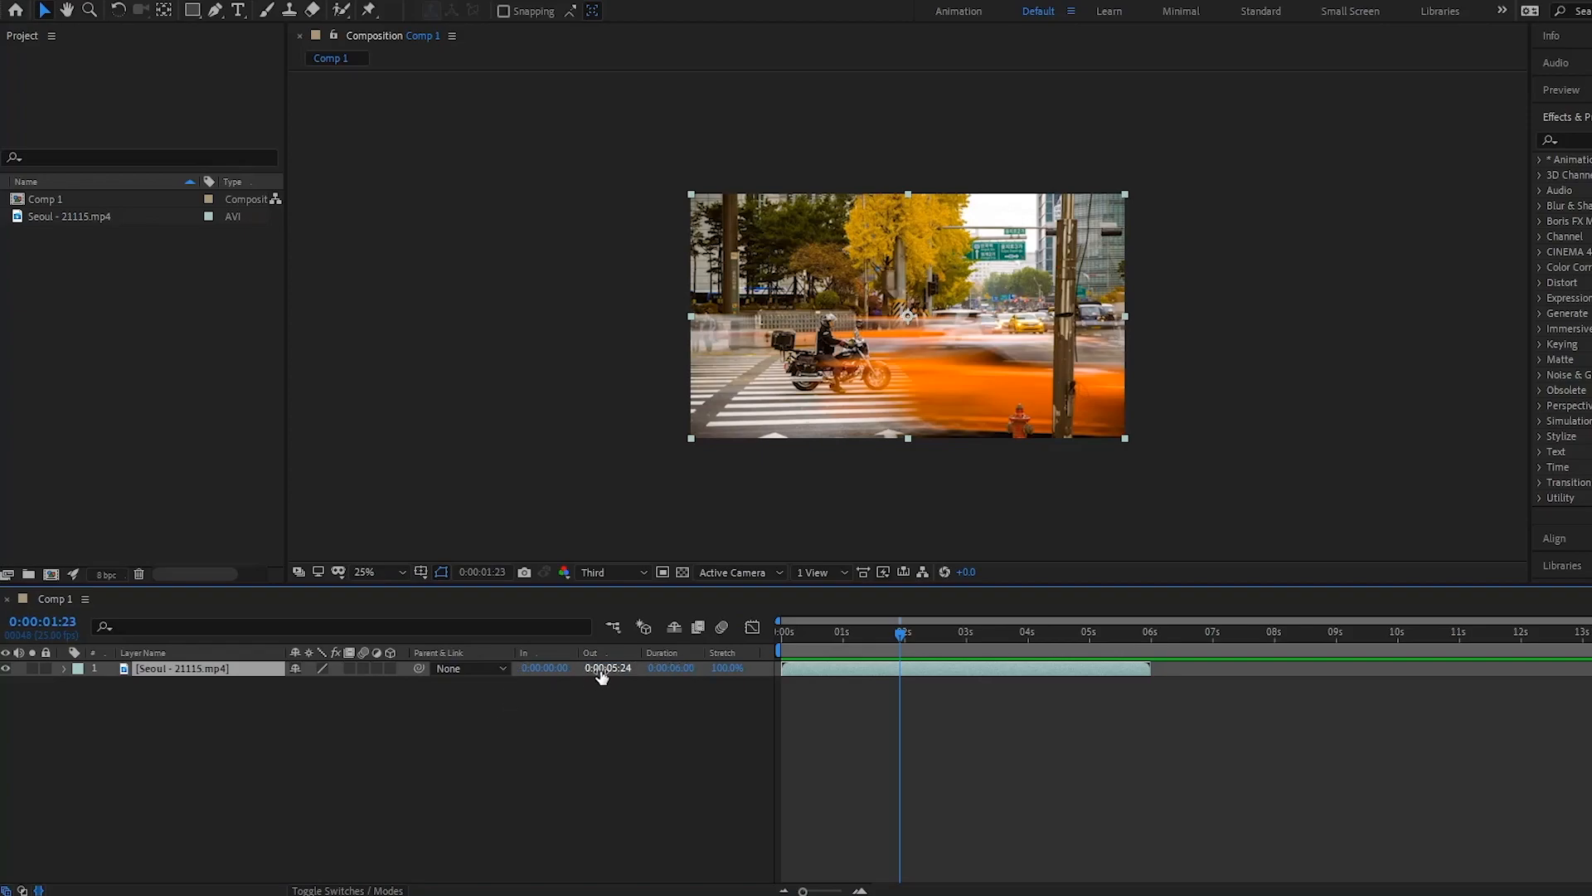
mouse_move(574, 706)
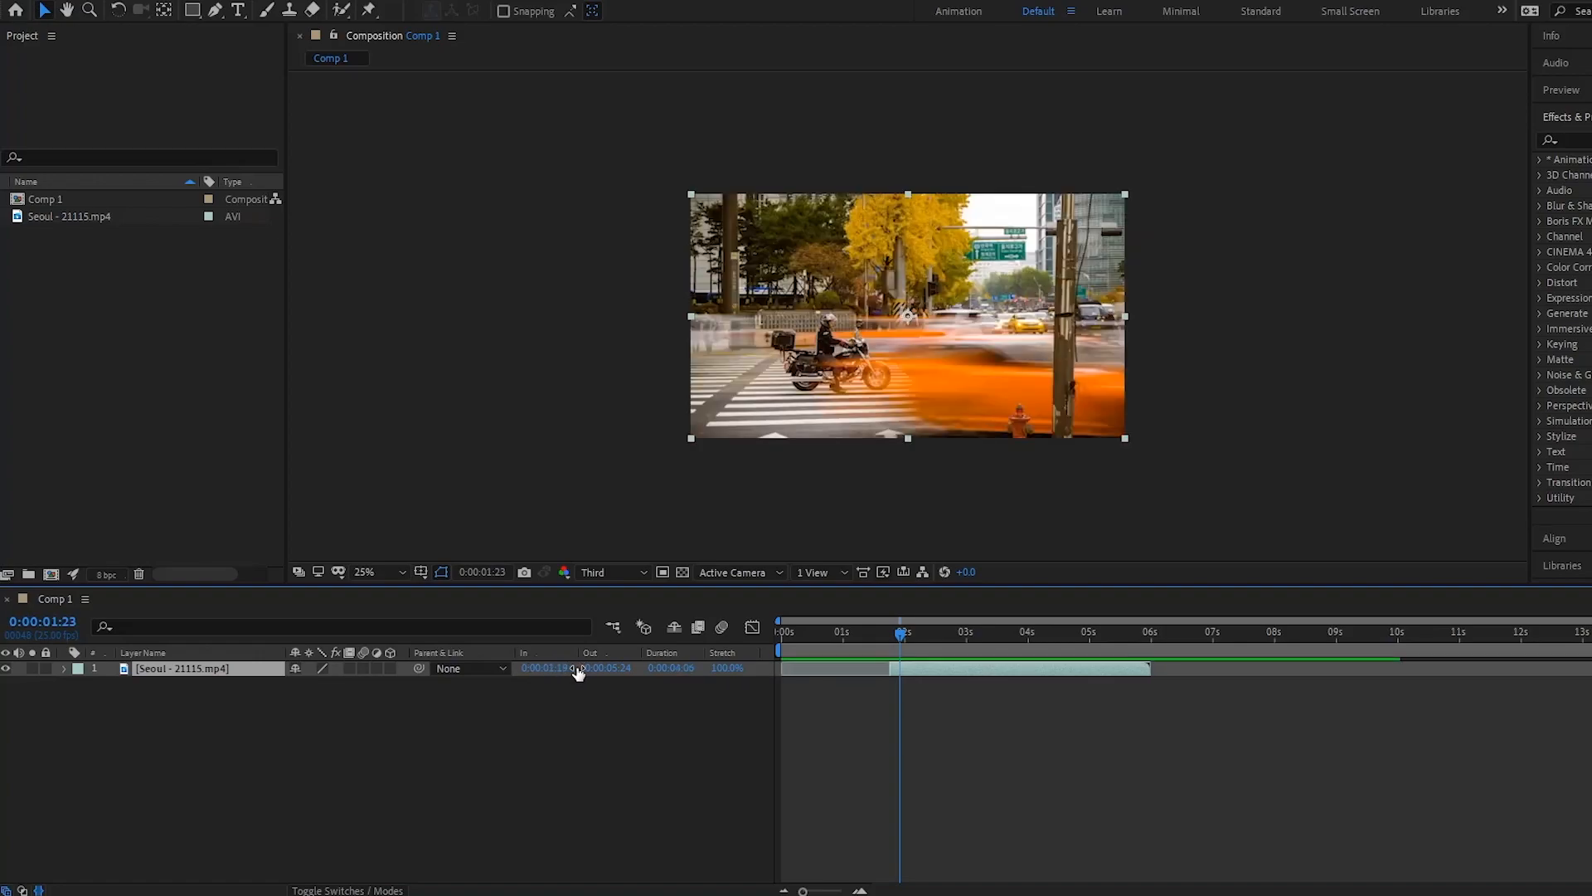
left_click_drag(903, 632, 891, 631)
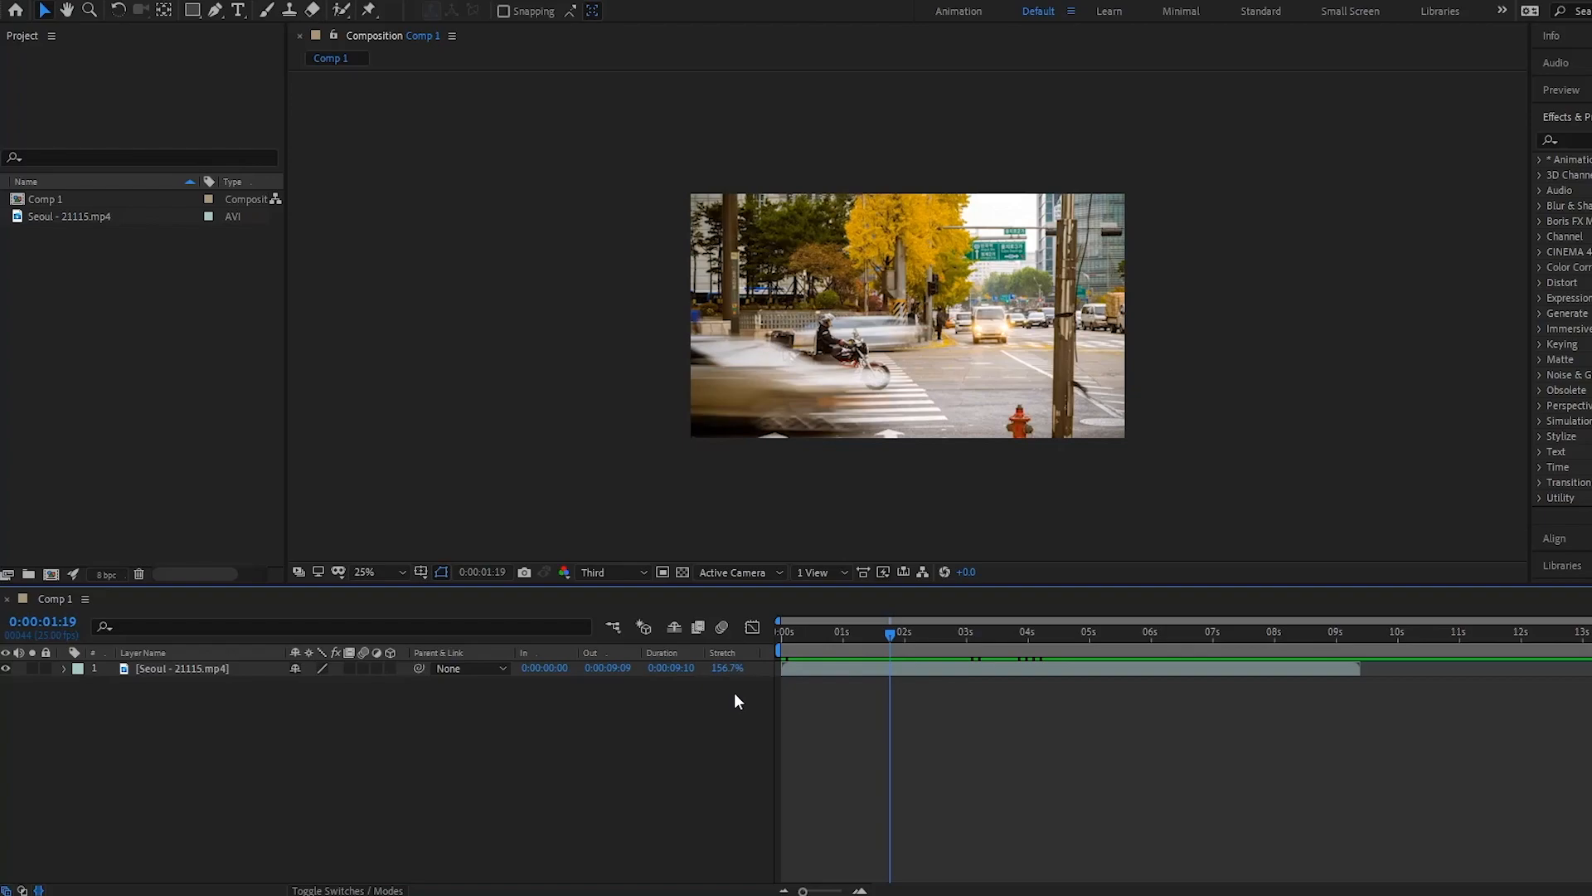
mouse_move(735, 697)
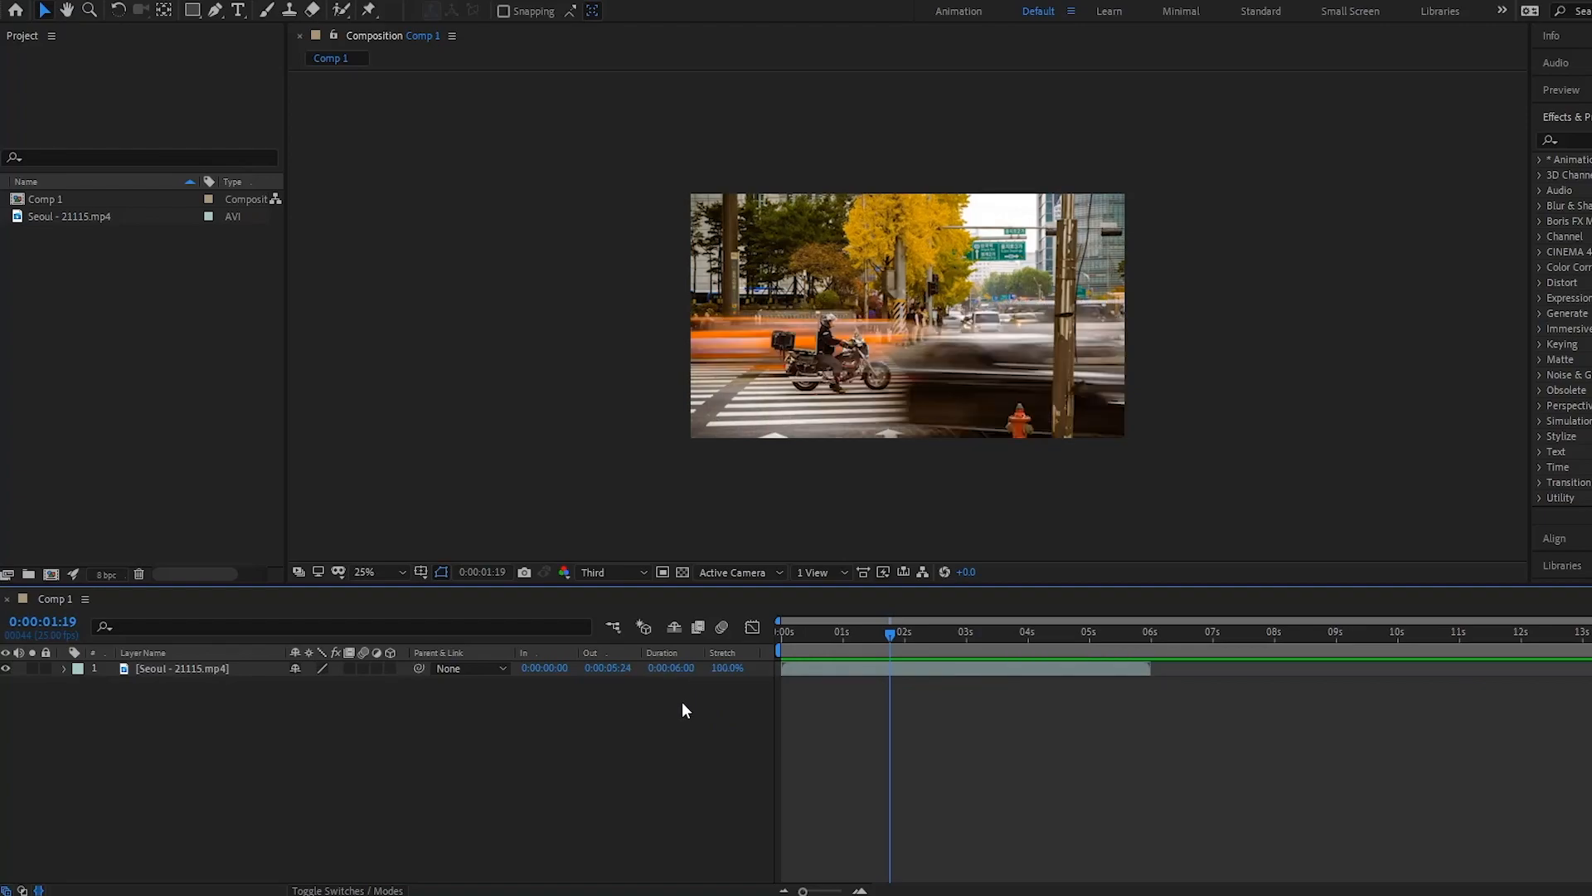
mouse_move(697, 695)
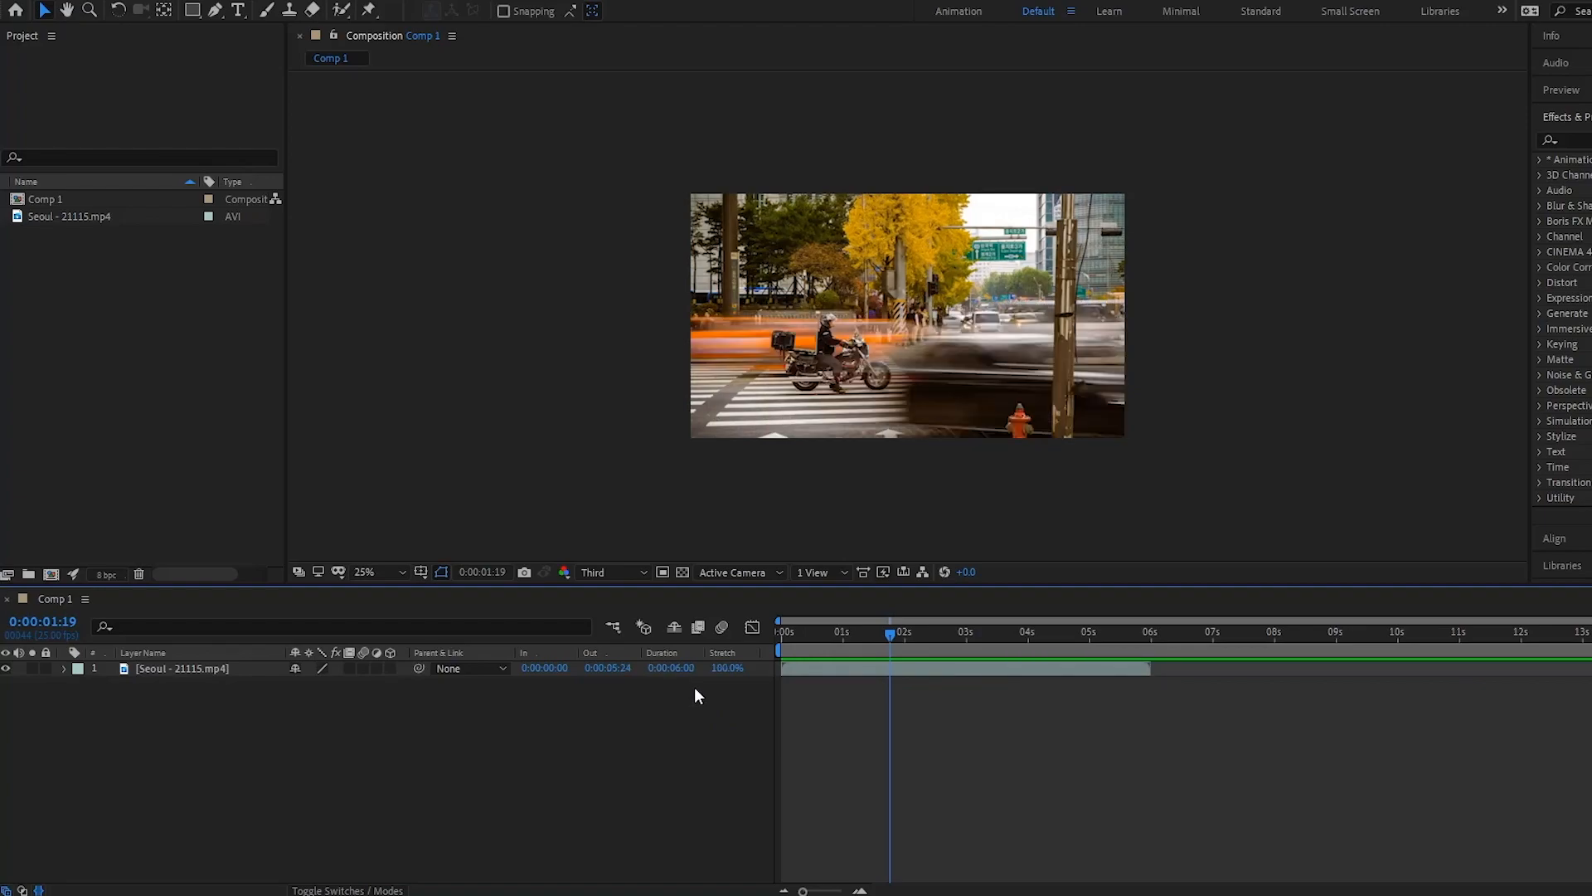
mouse_move(713, 698)
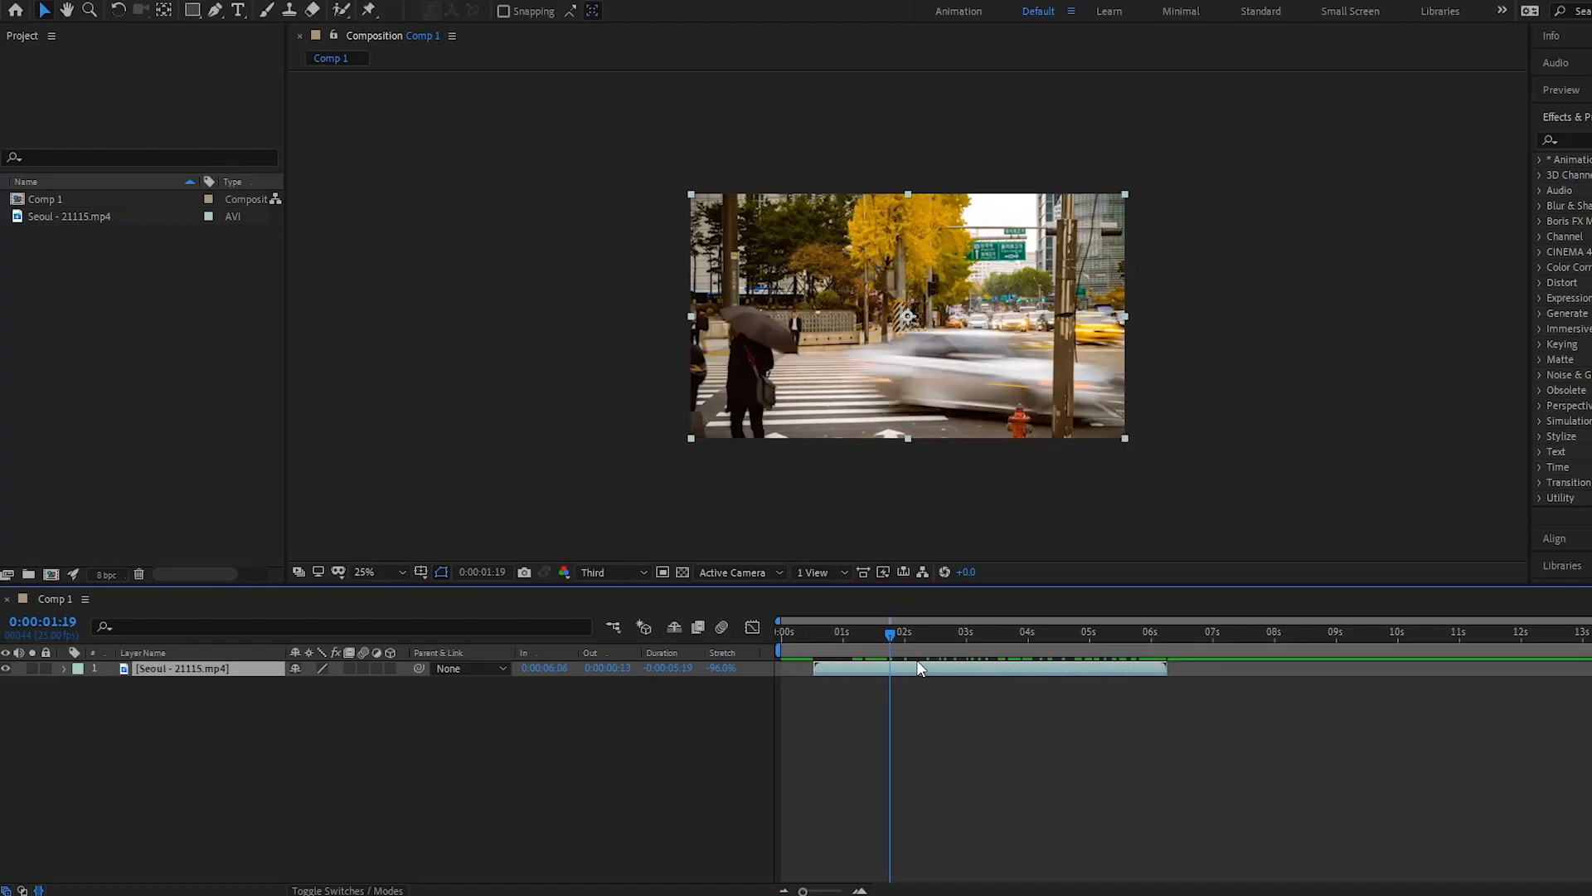
Restore the Seoul clip to In 0:00:00:00, Duration 0:00:06:00 and 100% stretch
left_click(892, 651)
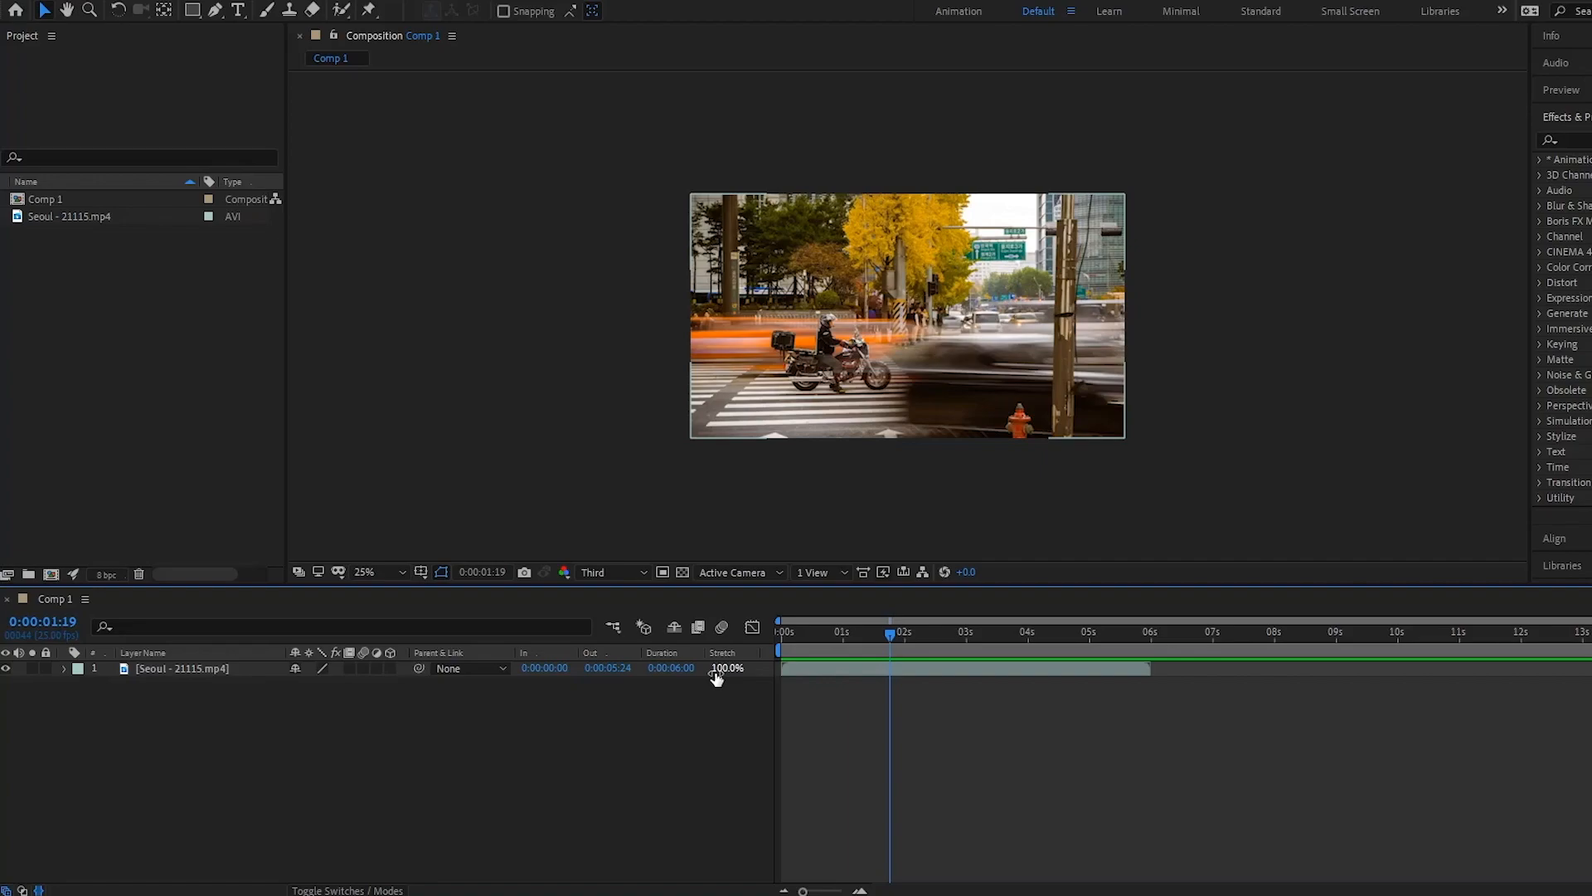
mouse_move(740, 703)
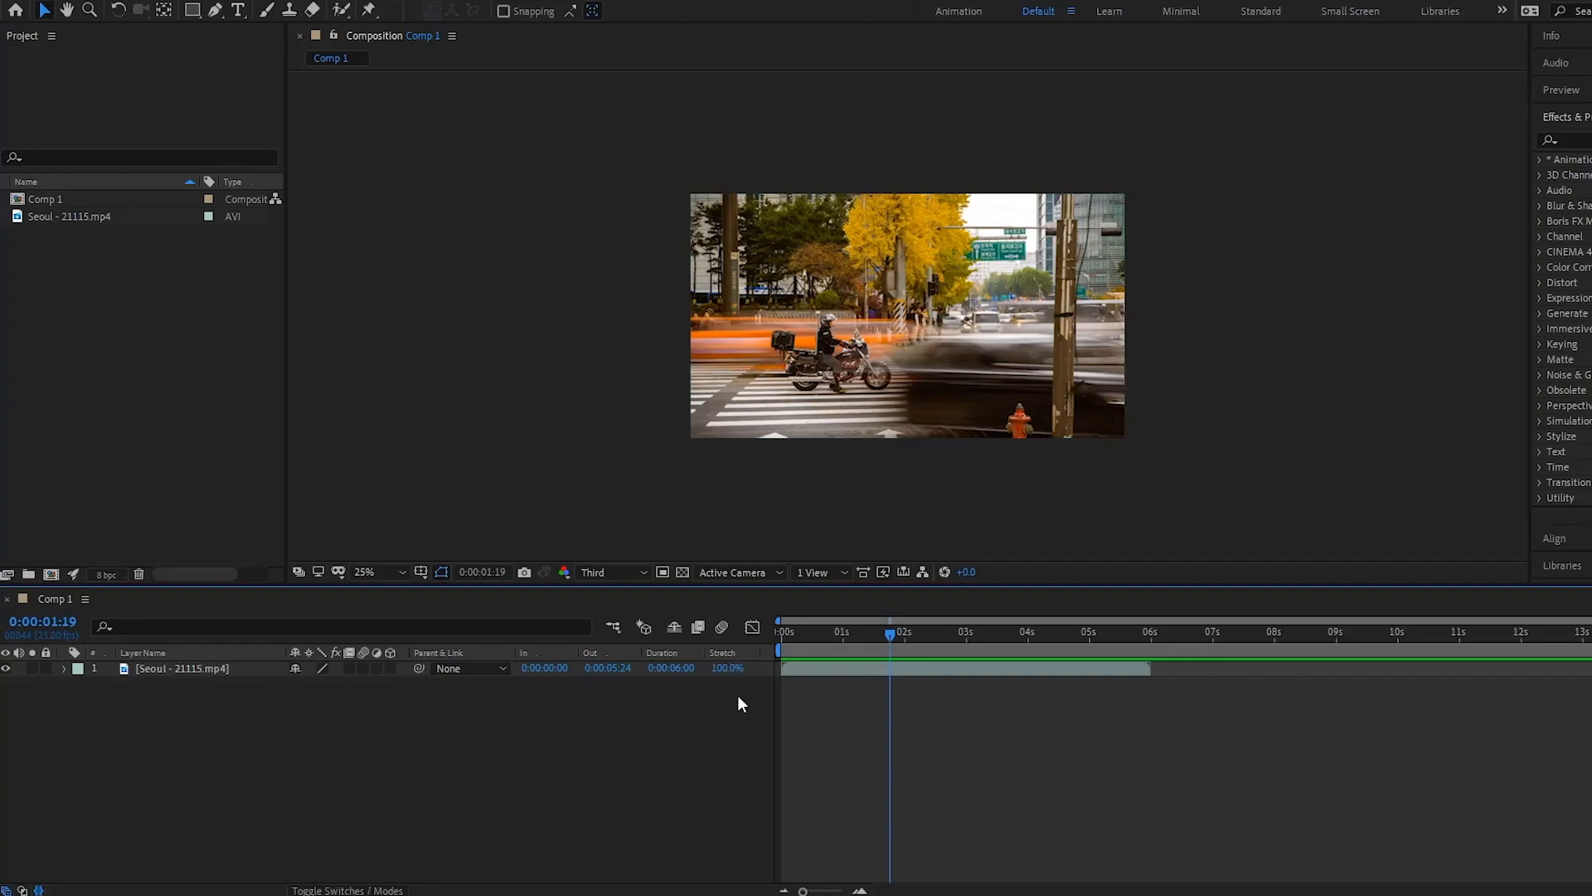
mouse_move(730, 673)
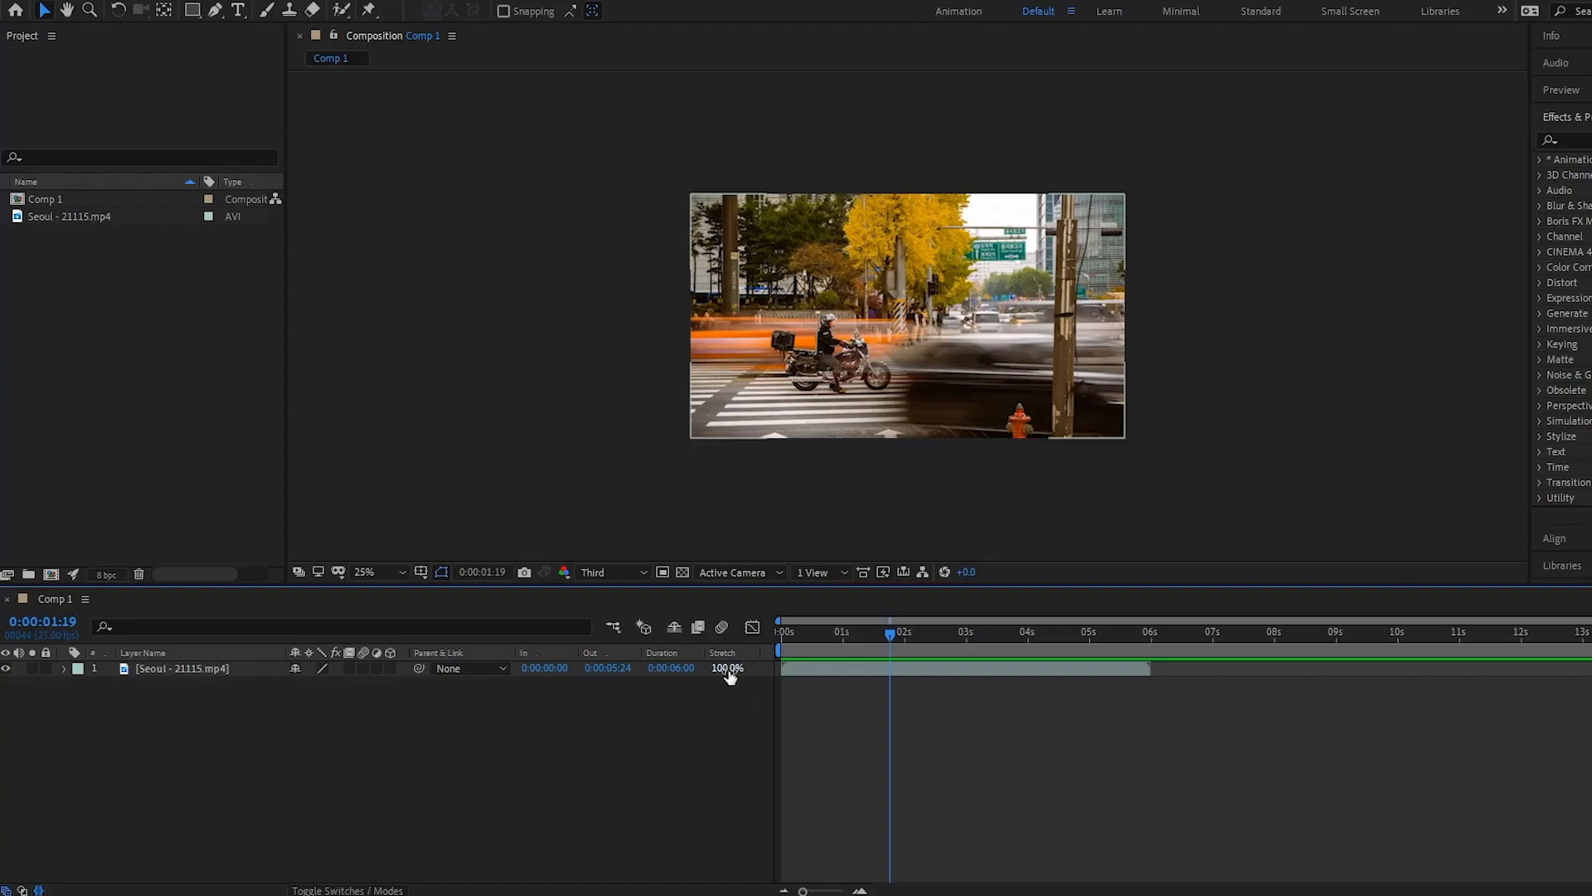
Time Stretch the Seoul - 21115.mp4 clip to 144%, held at the Layer In-point, lasting 0:00:08:16
left_click(726, 667)
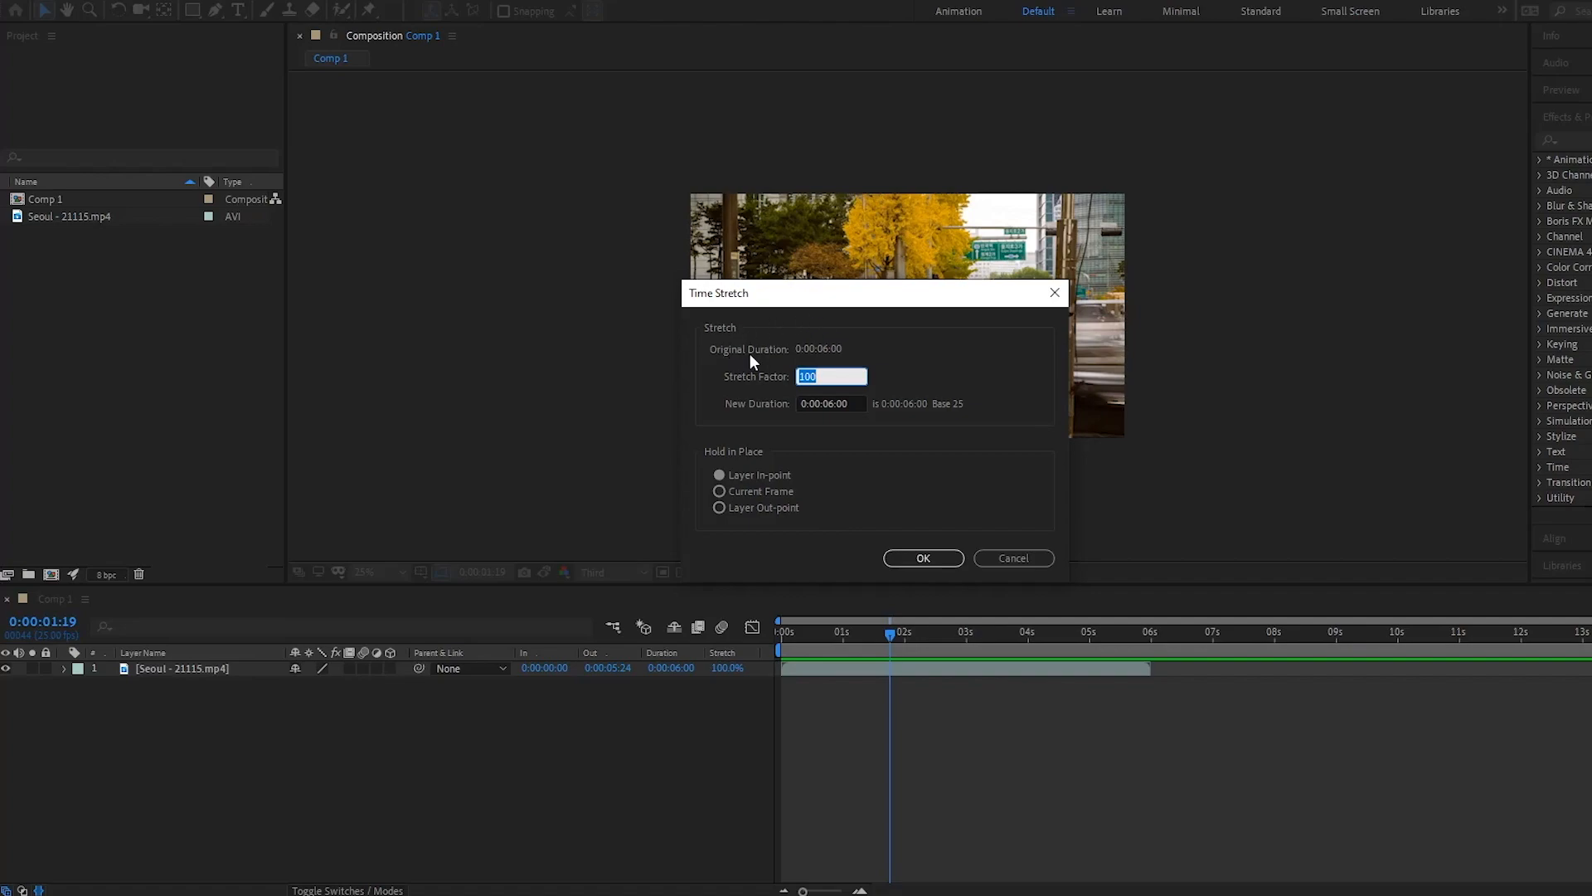
mouse_move(832, 420)
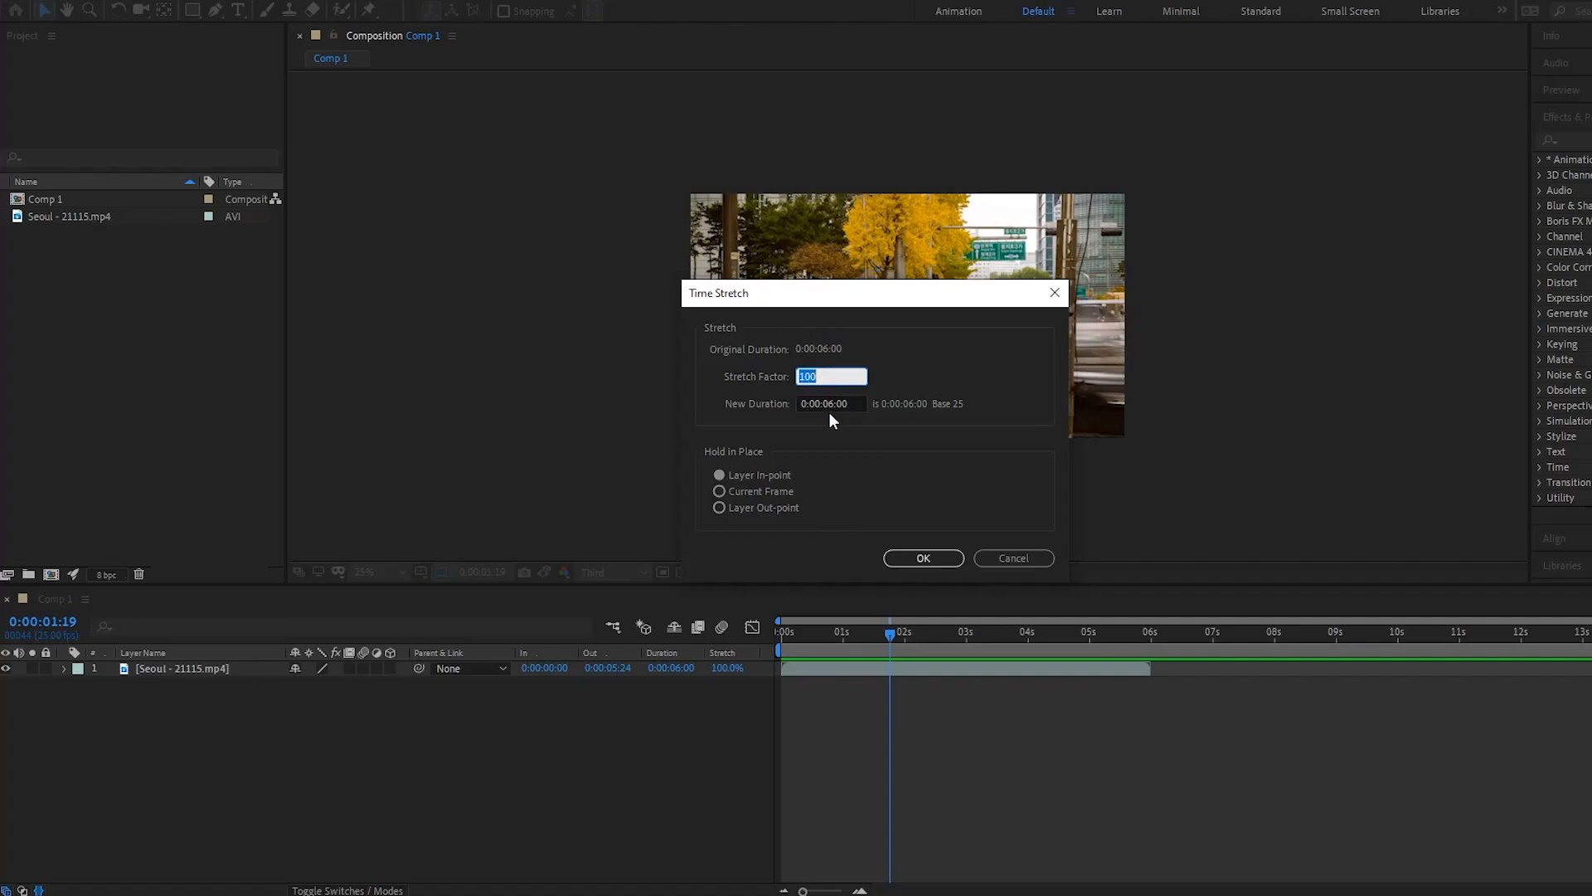
mouse_move(909, 411)
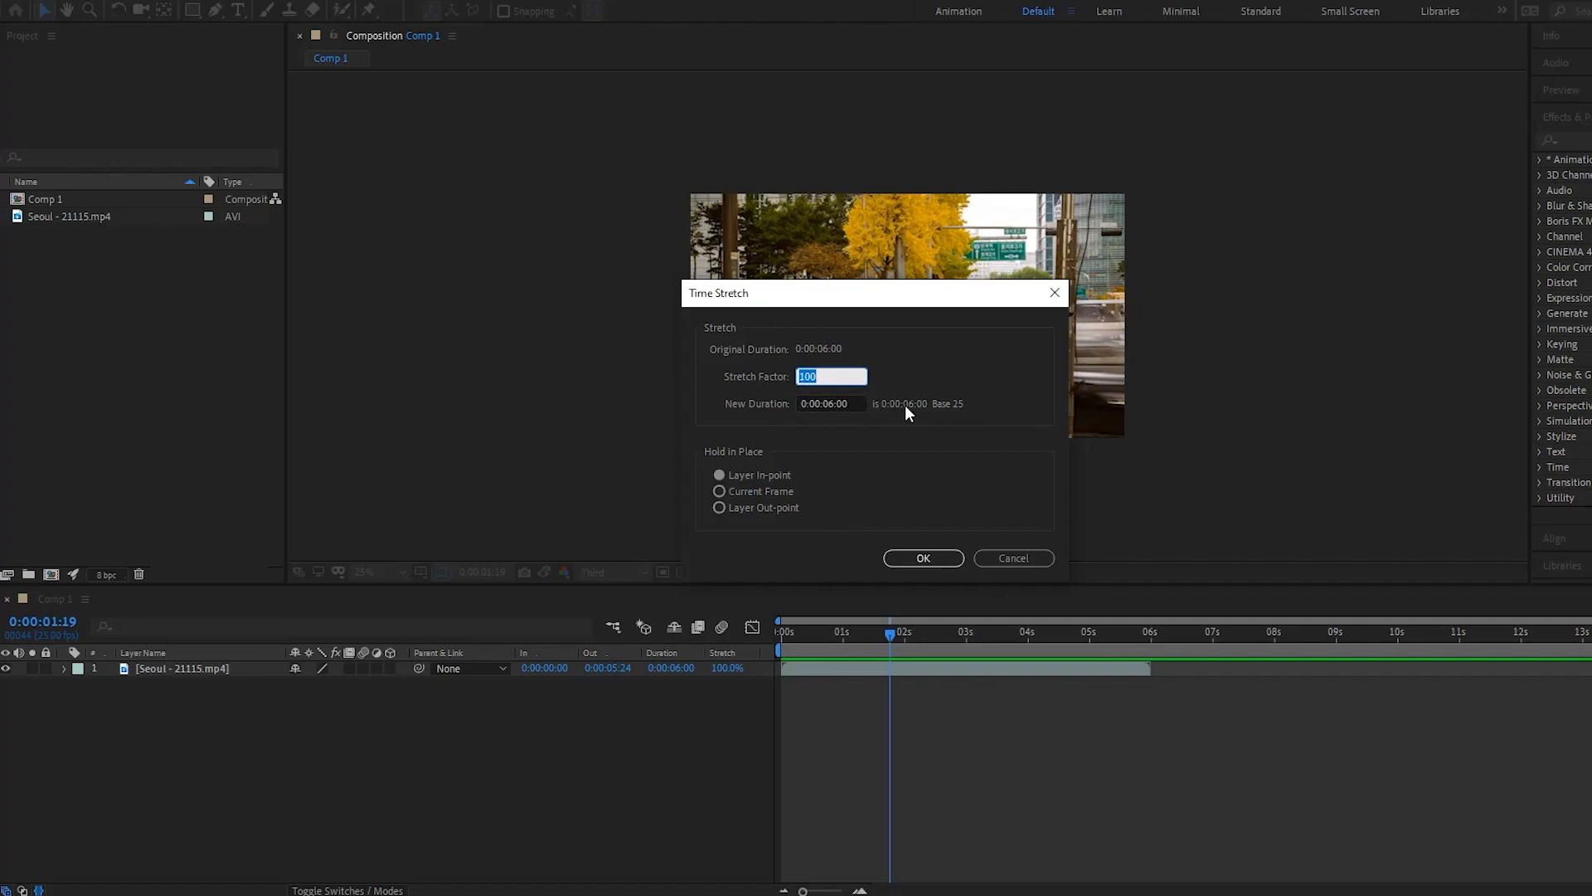
mouse_move(730, 463)
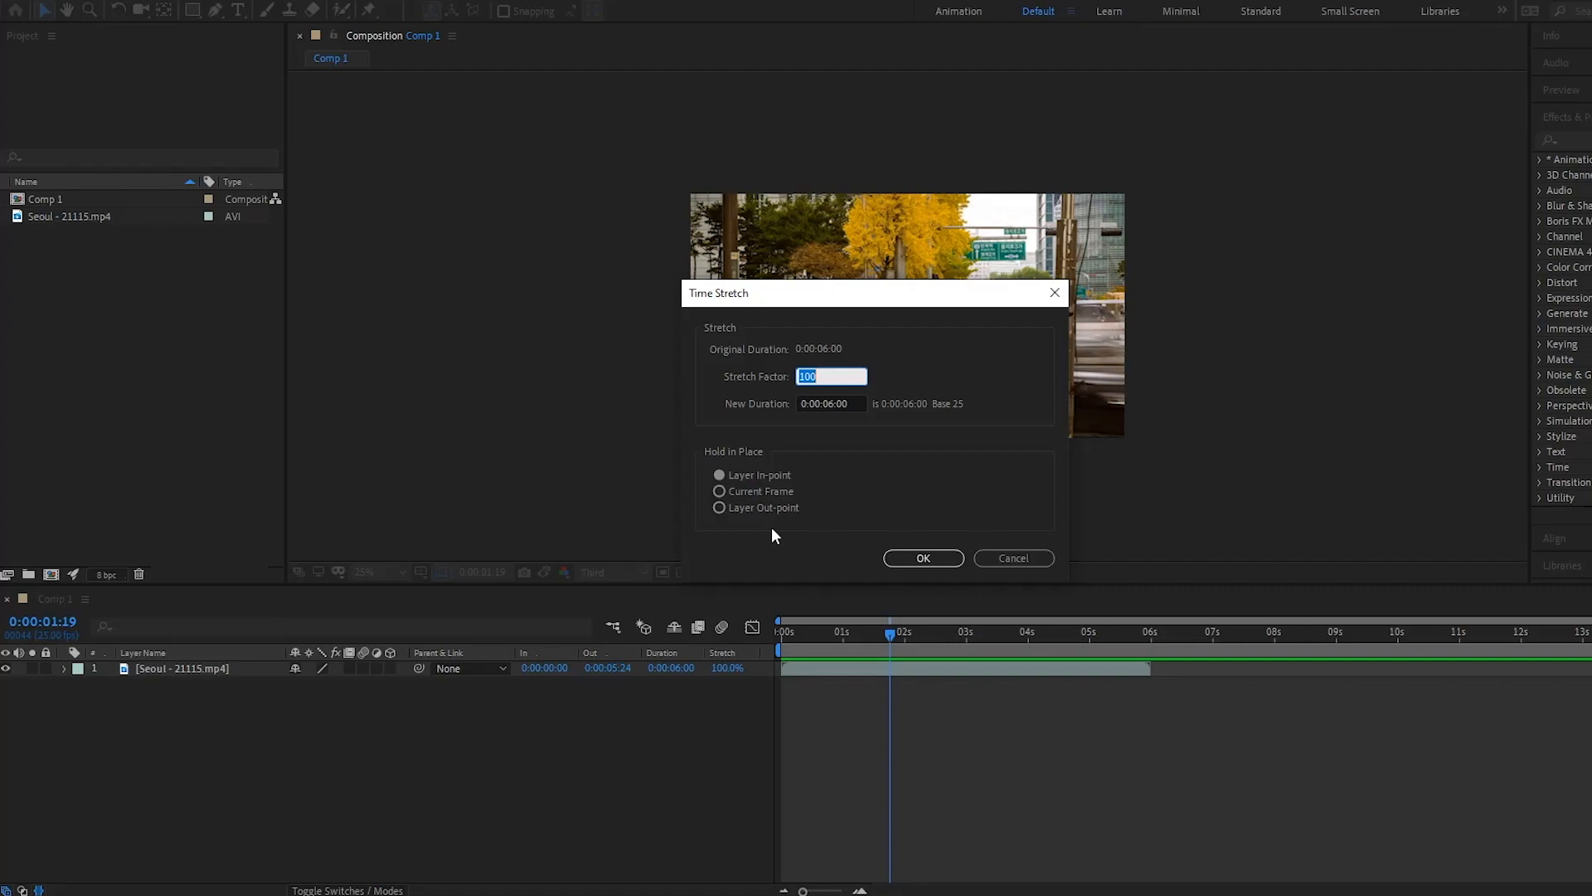
mouse_move(763, 499)
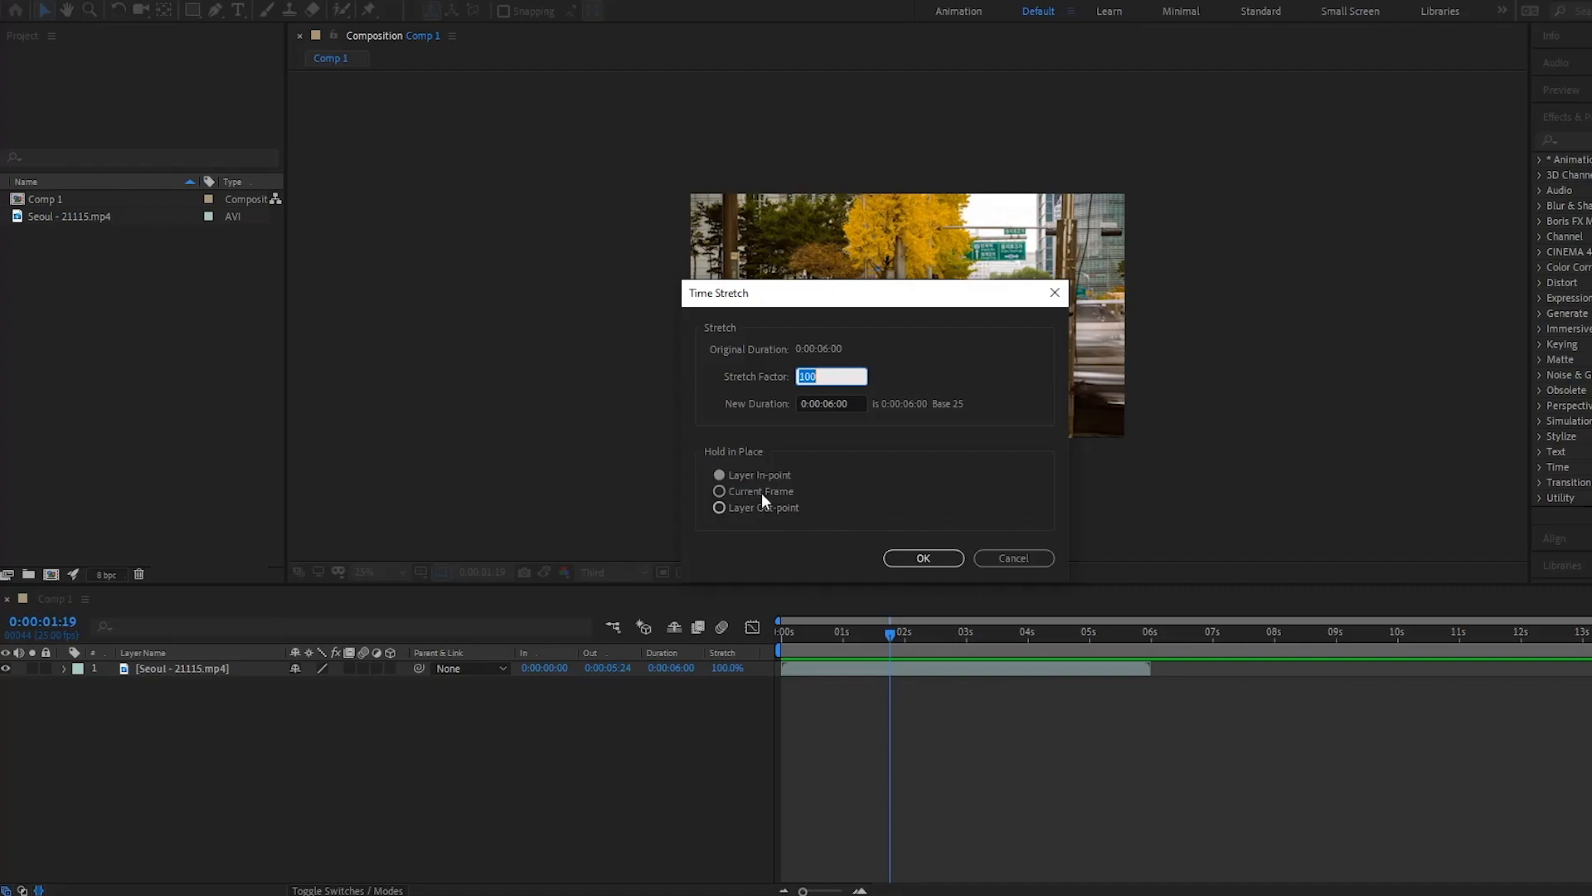
type("112")
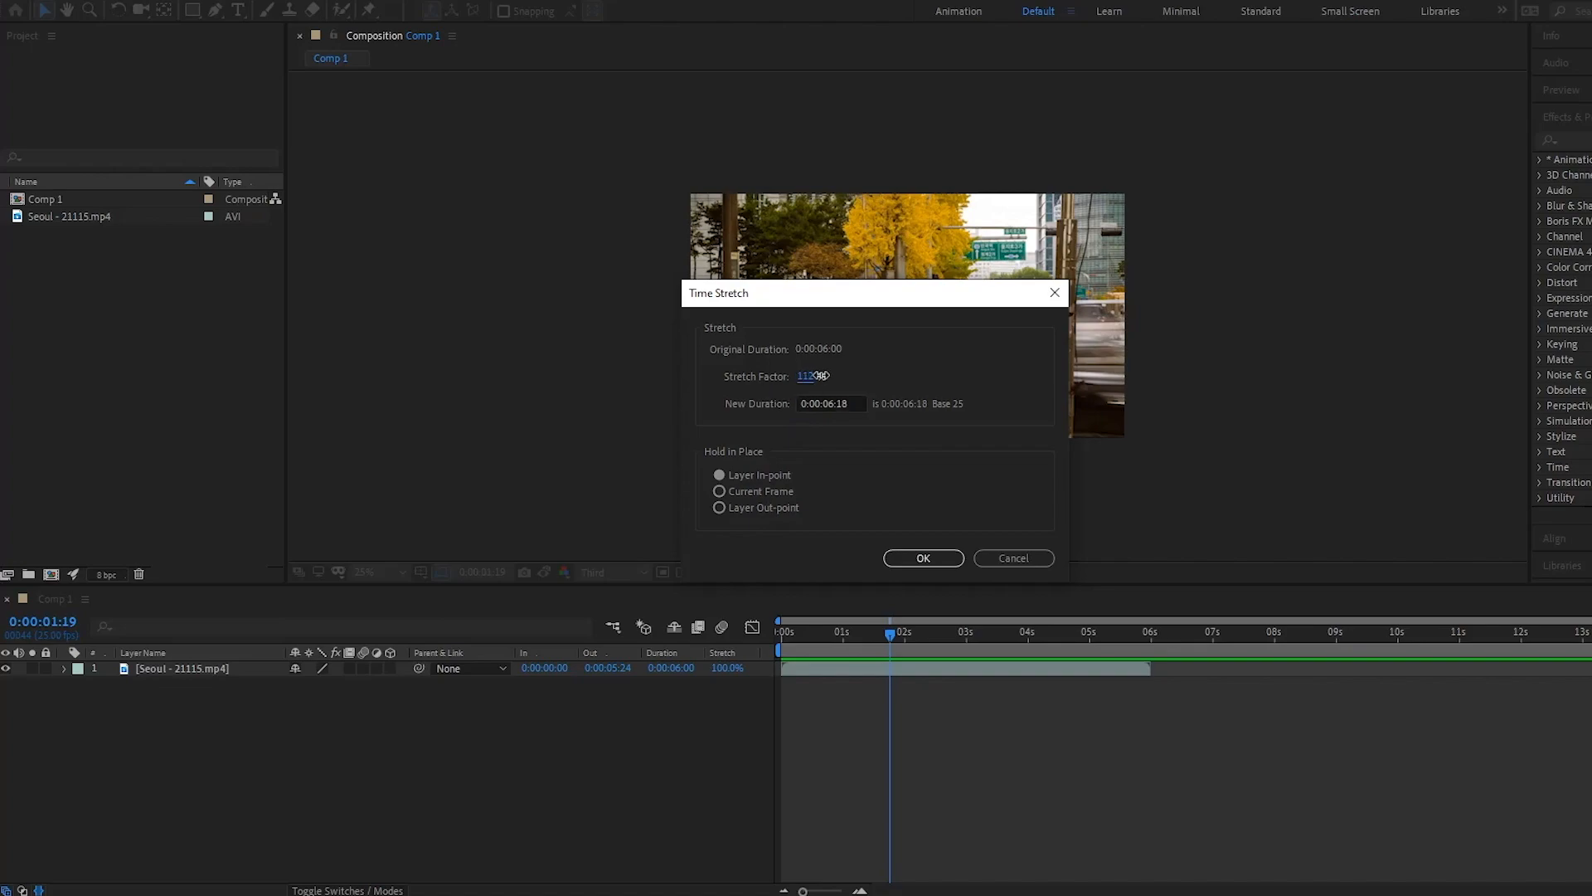
type("144")
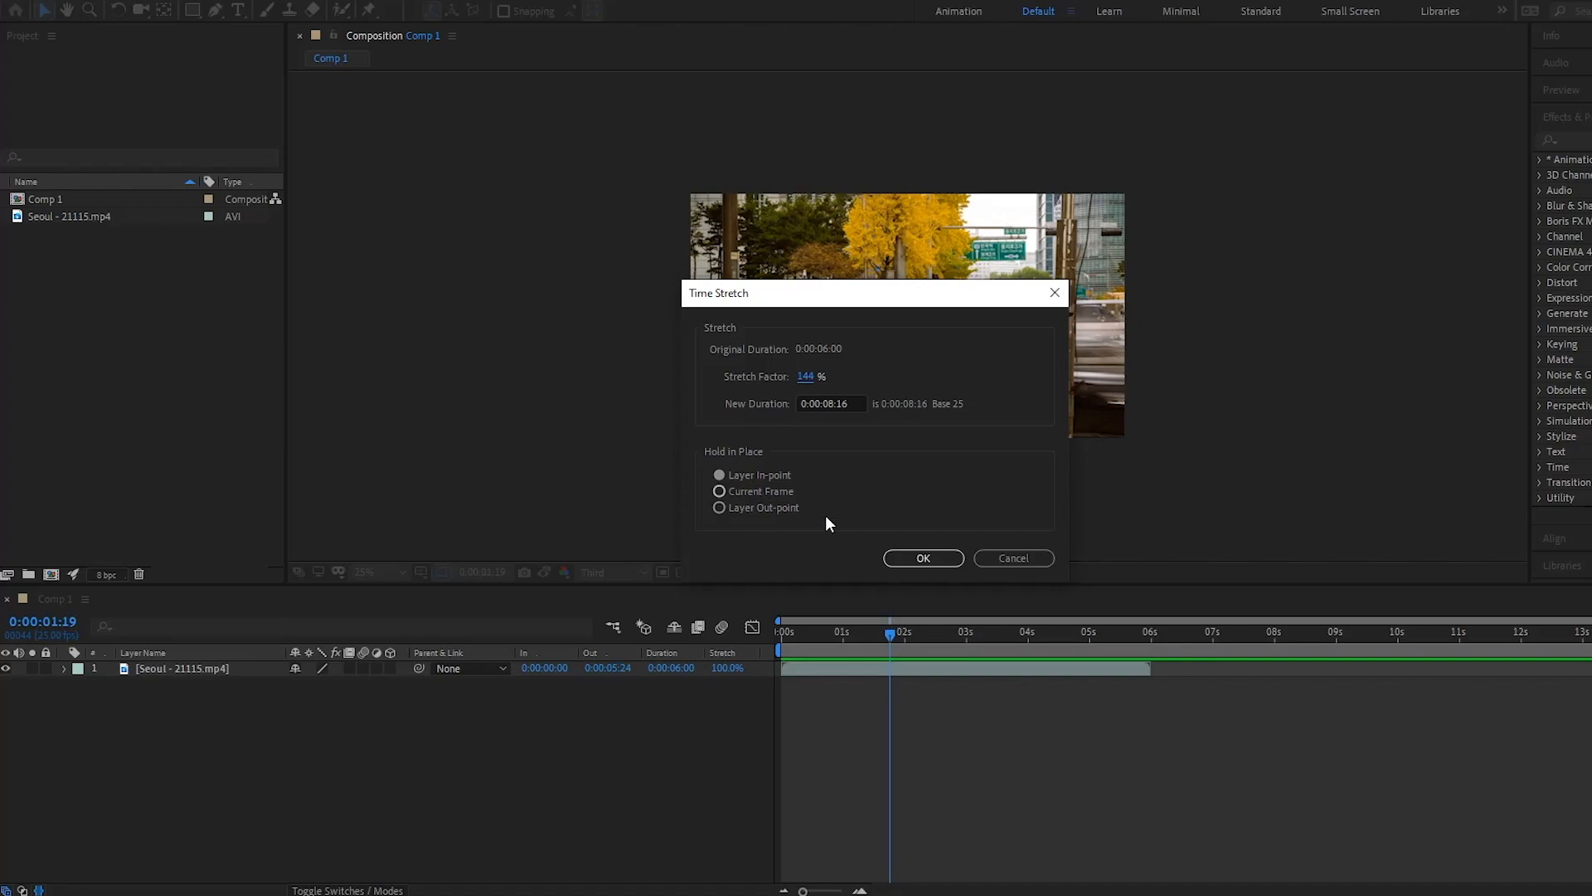
left_click(922, 557)
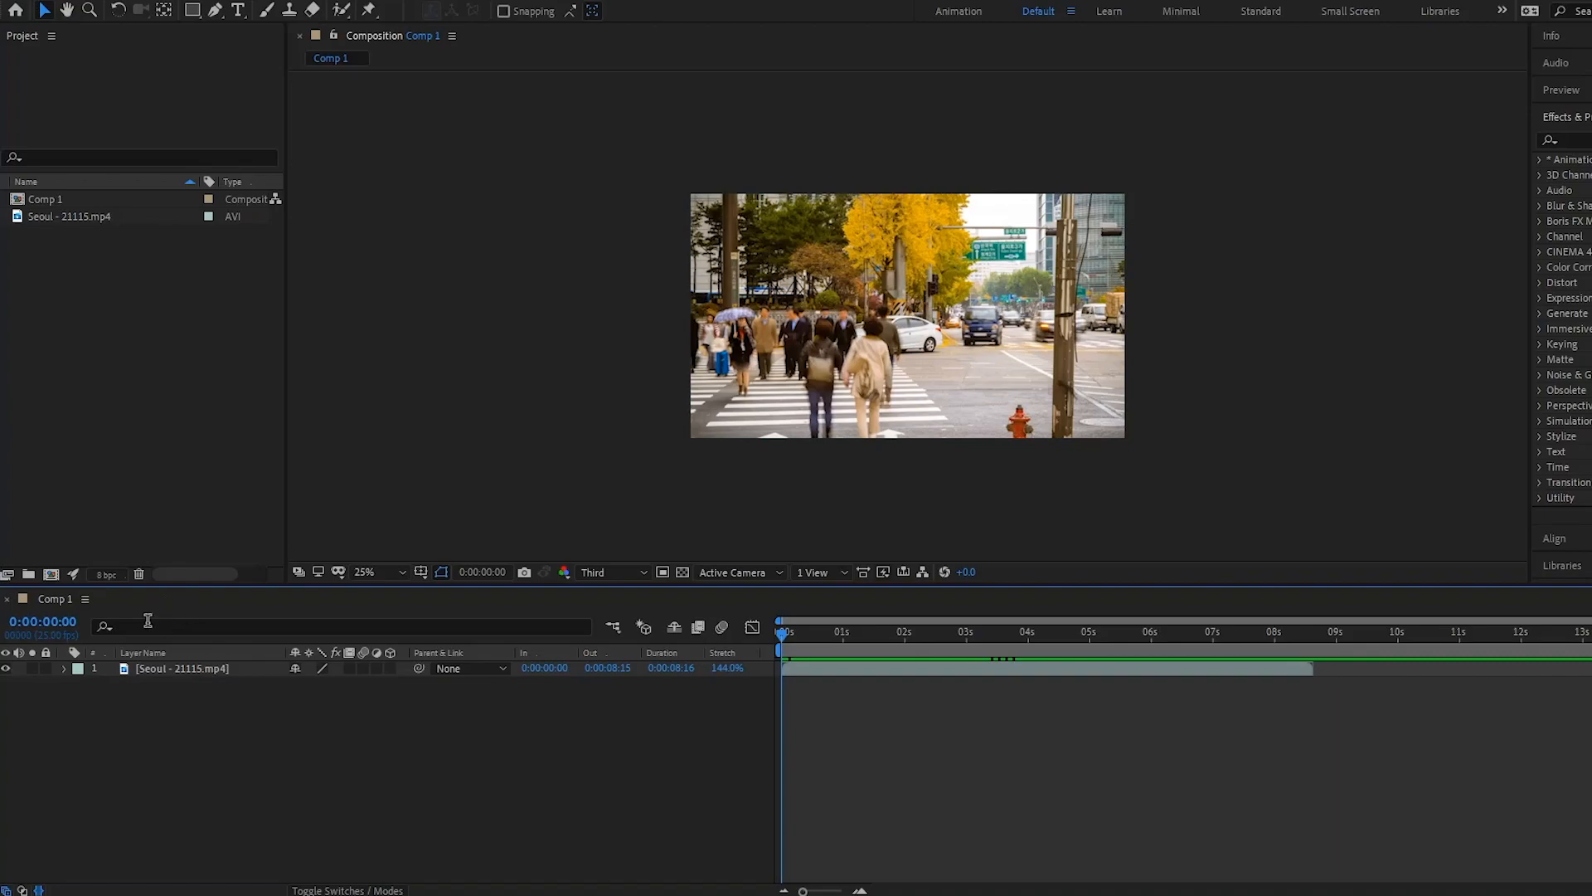
Time Stretch the clip to 8% held at the Current Frame, leaving 12 frames around 0:00:01:19
left_click(1242, 633)
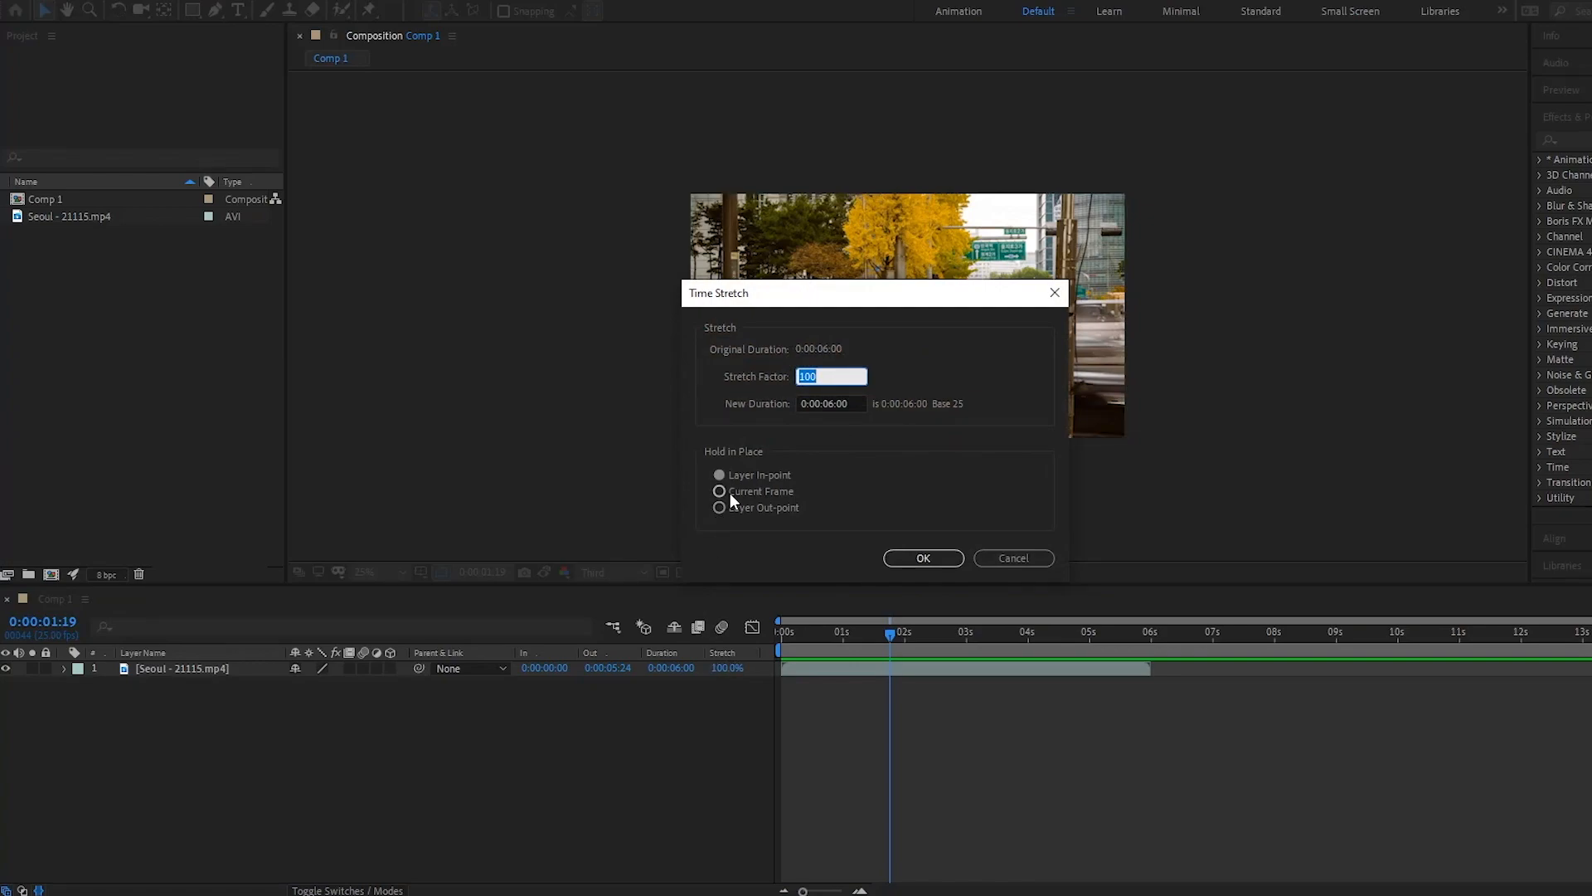
left_click(720, 491)
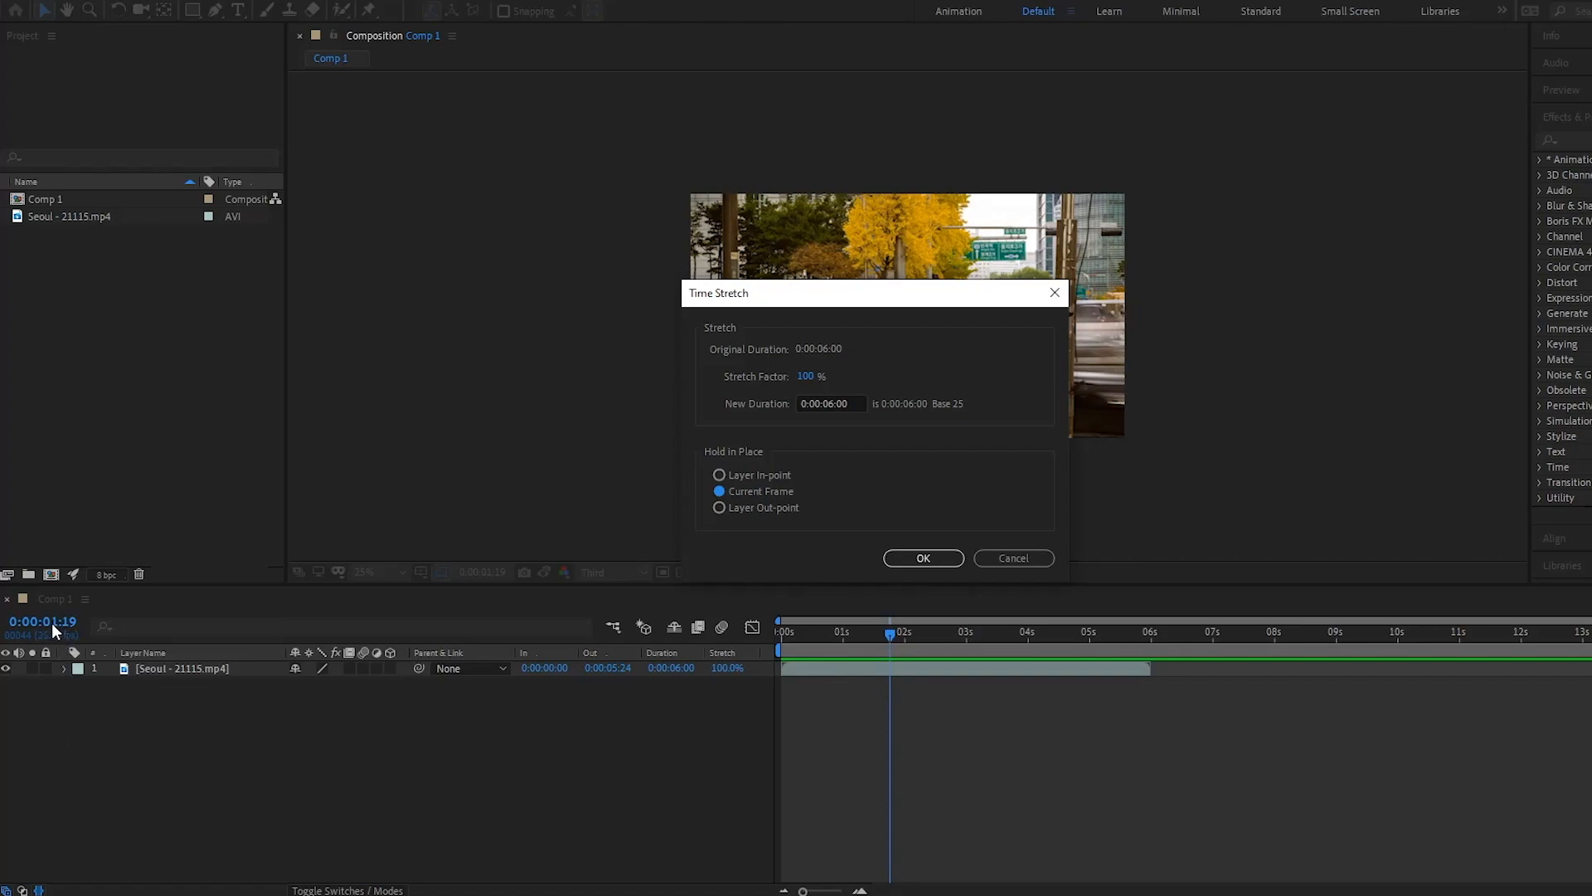
mouse_move(804, 385)
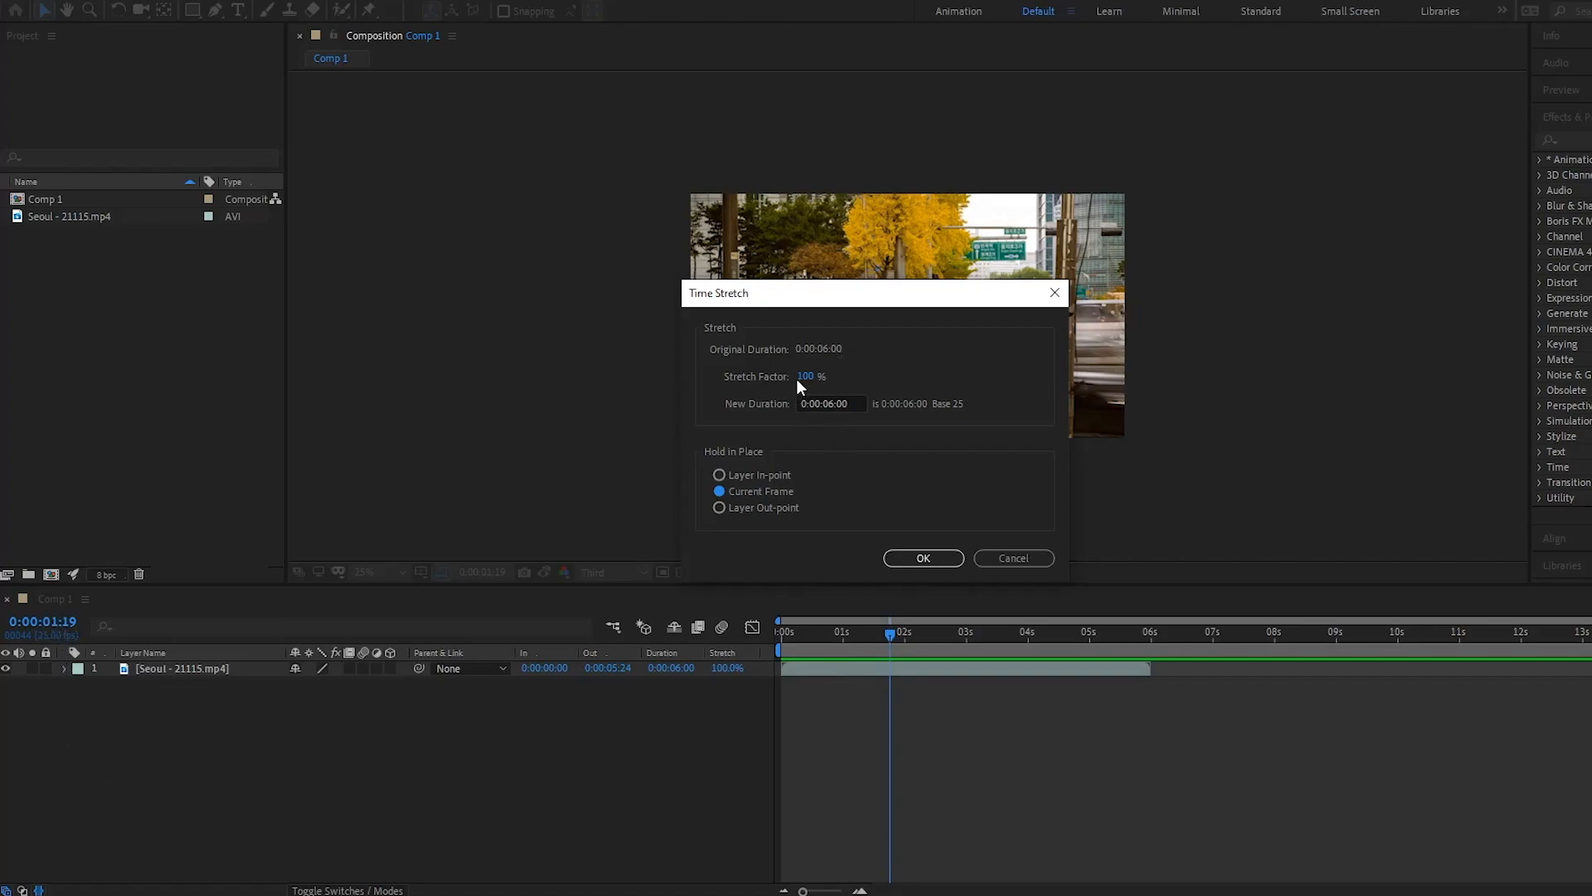
mouse_move(839, 509)
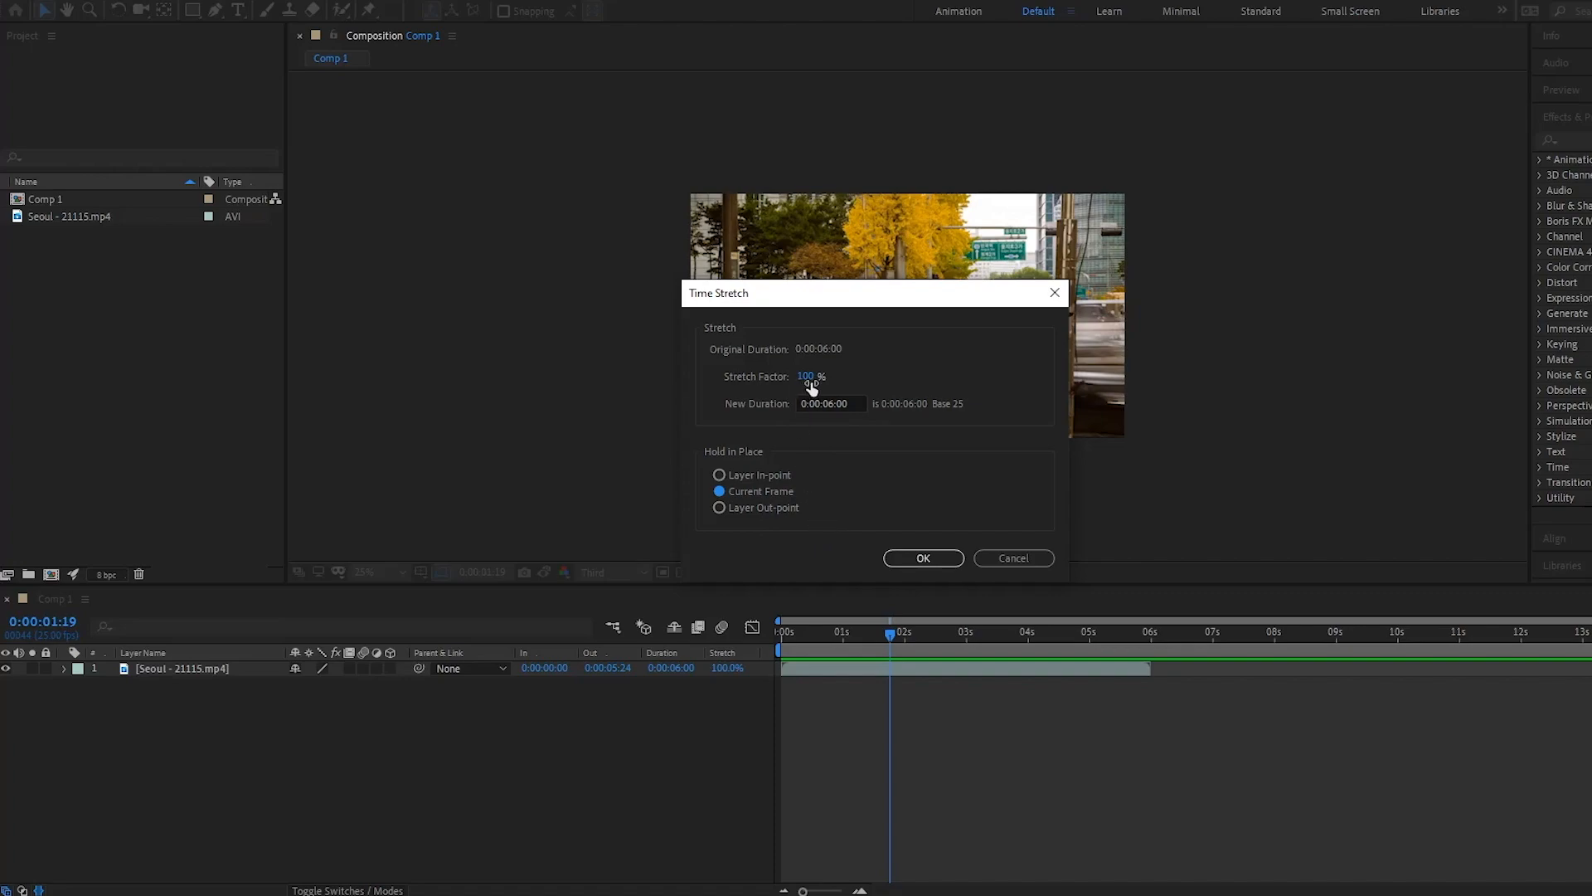
type("20")
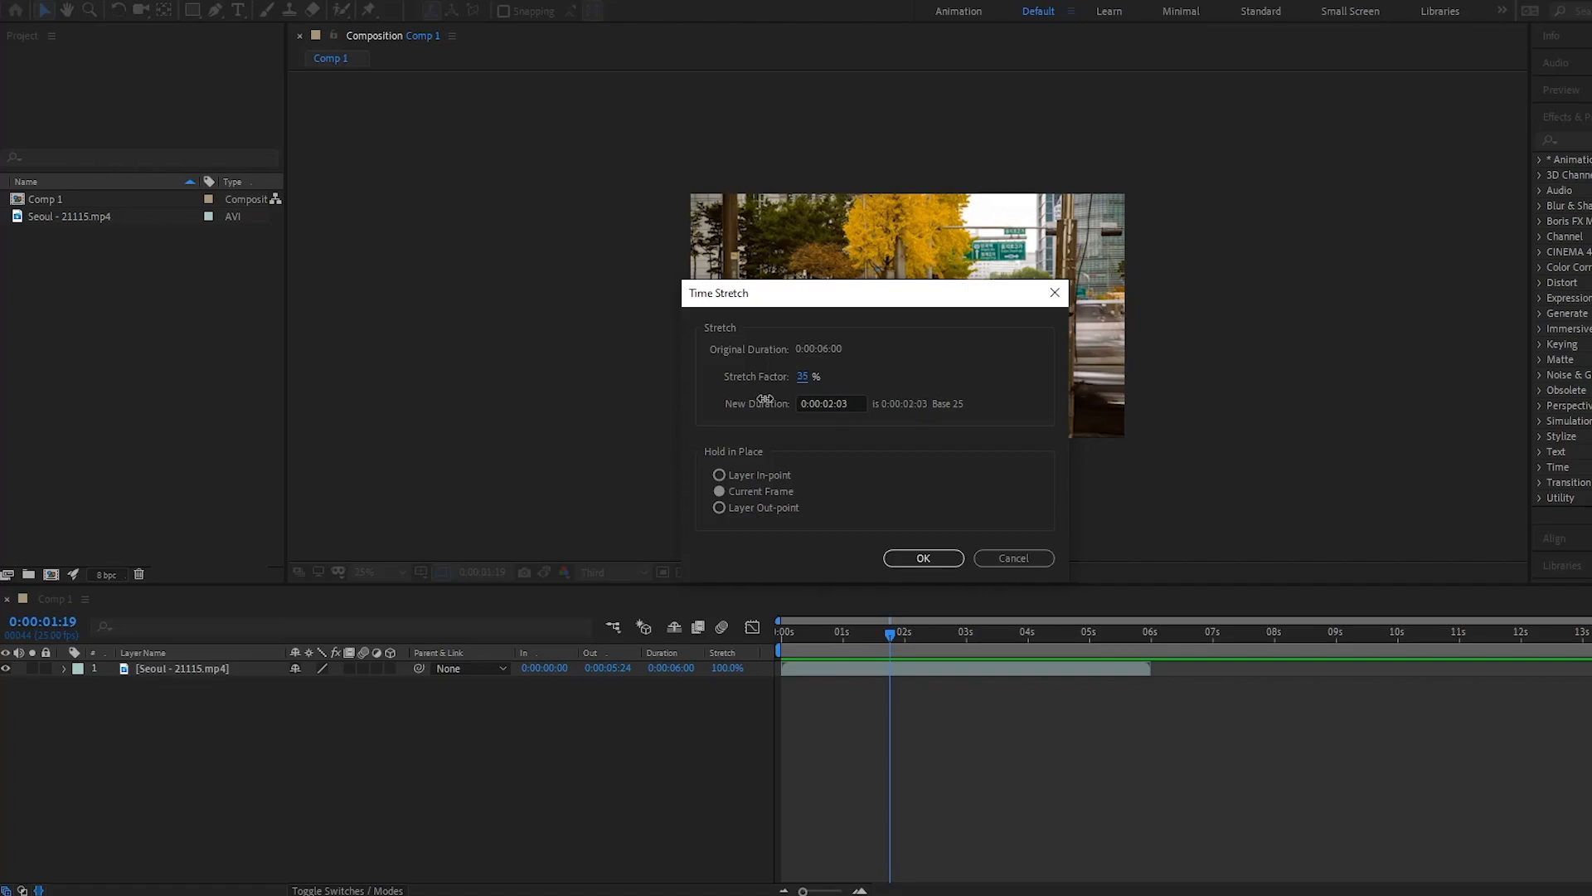
type("11")
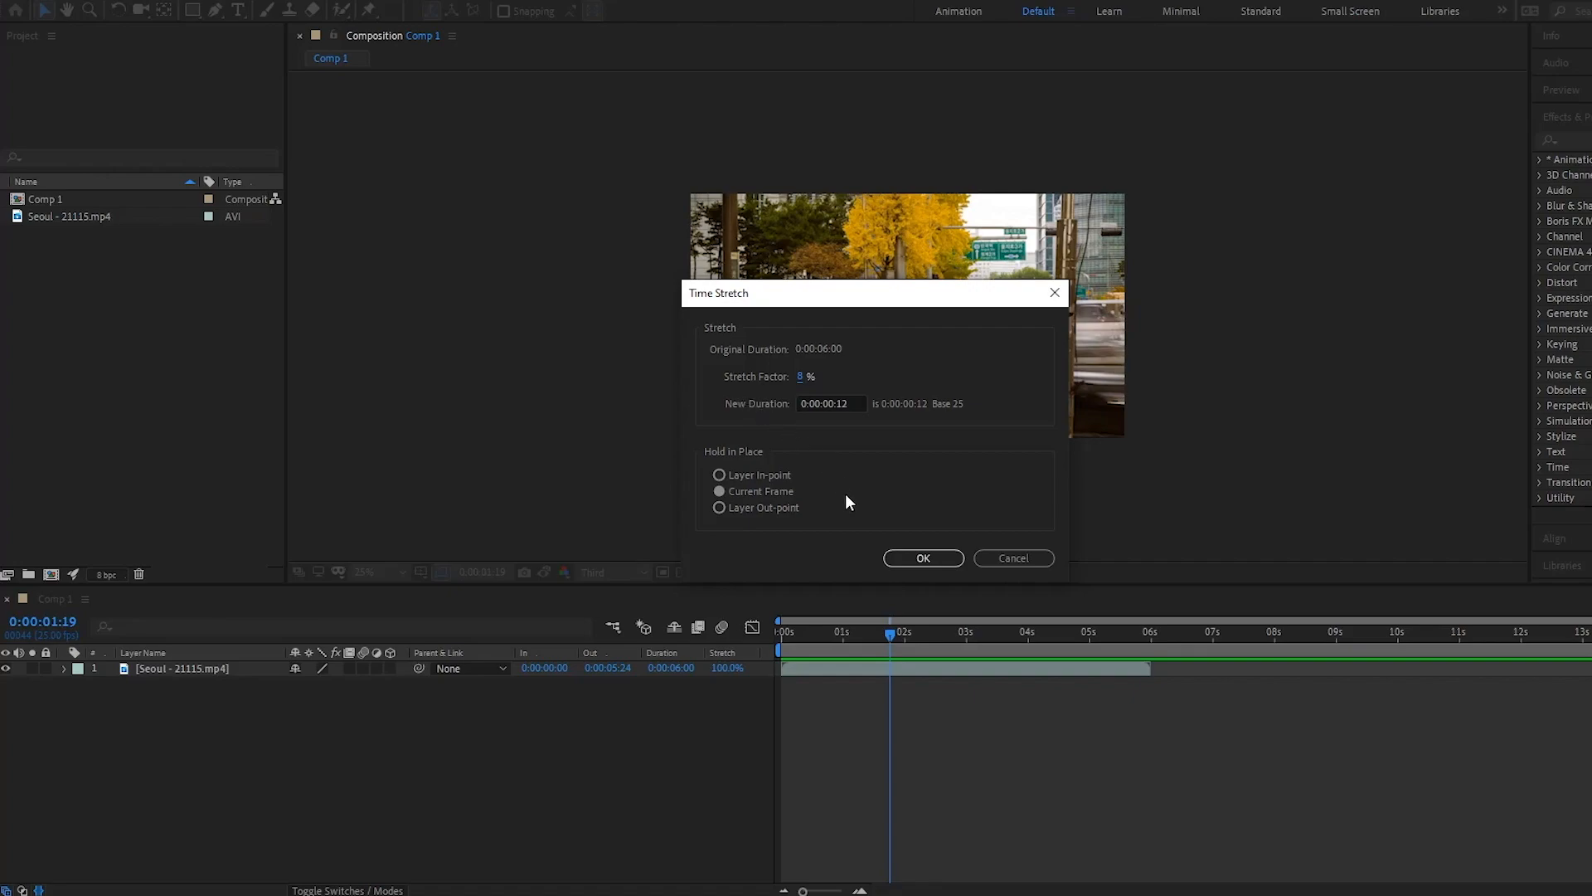
left_click(922, 557)
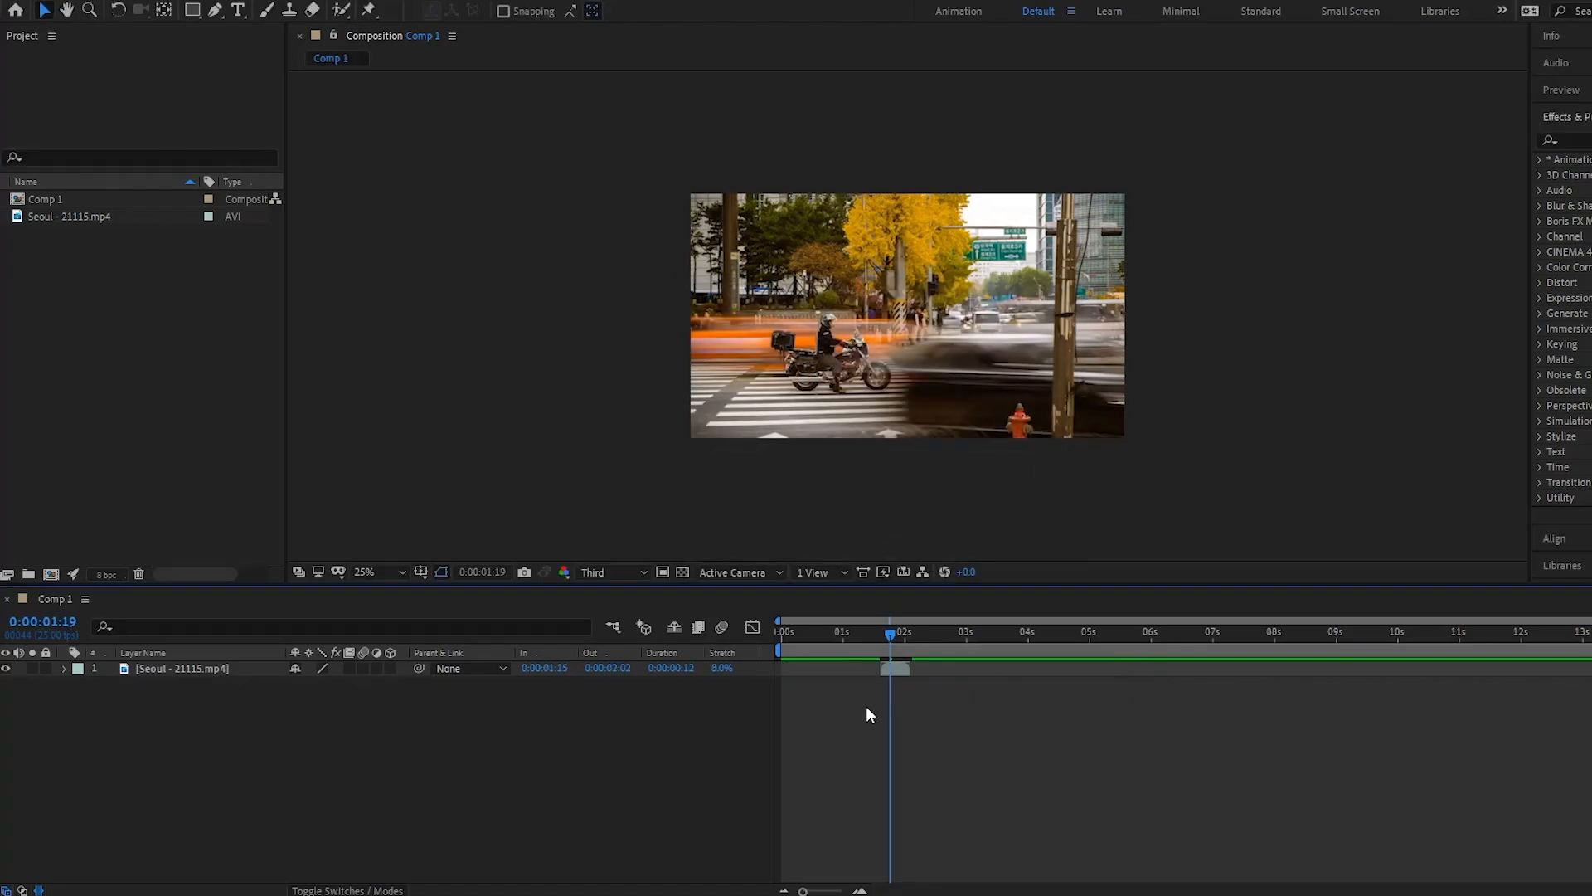
mouse_move(872, 714)
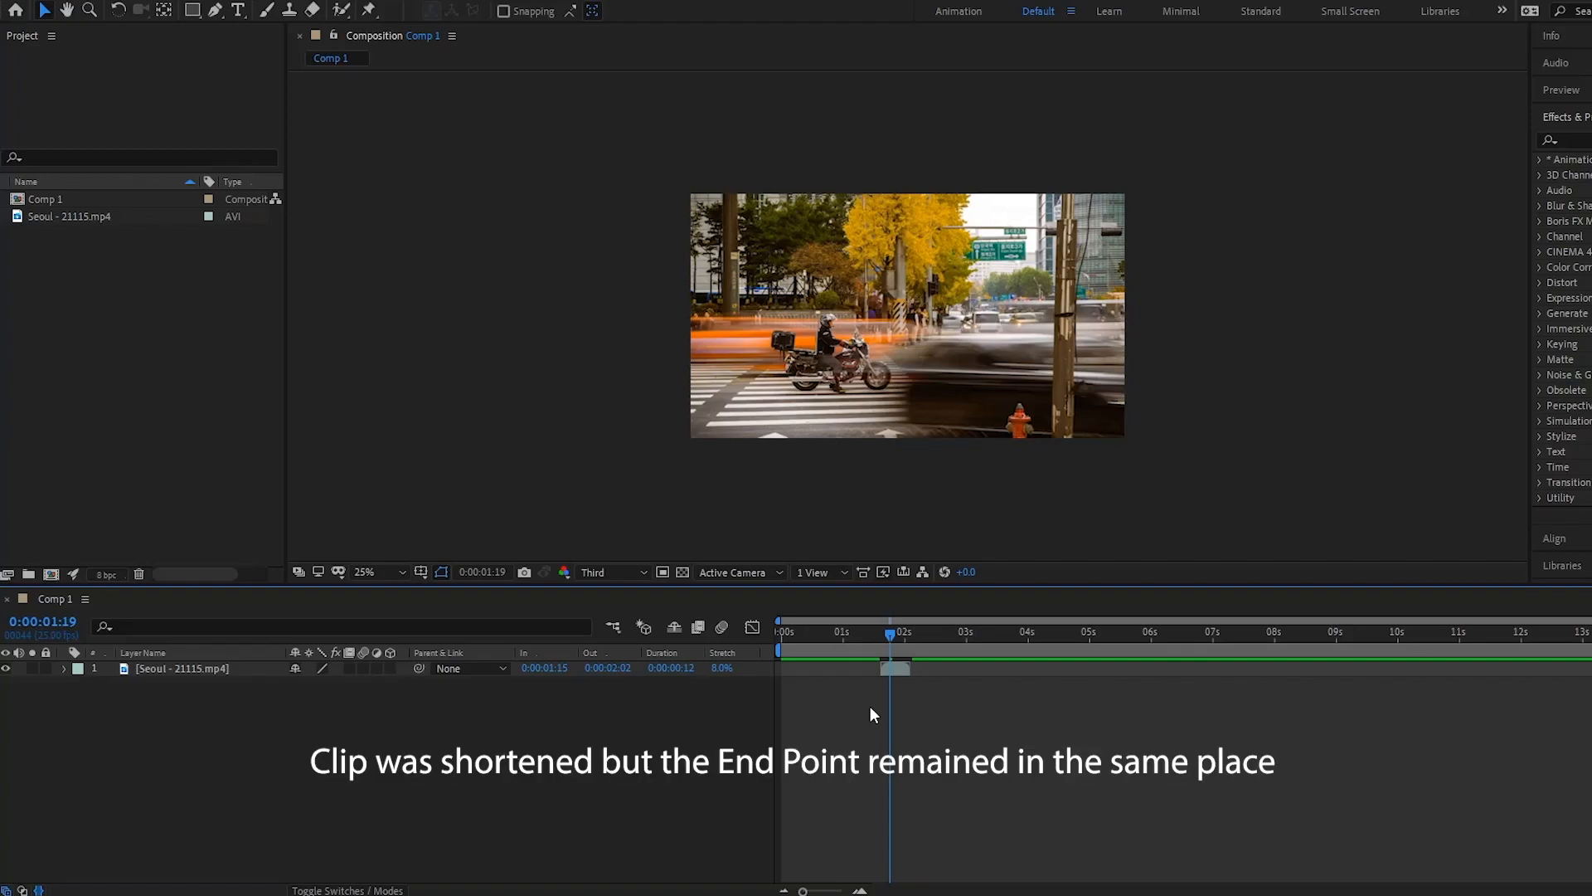
mouse_move(749, 806)
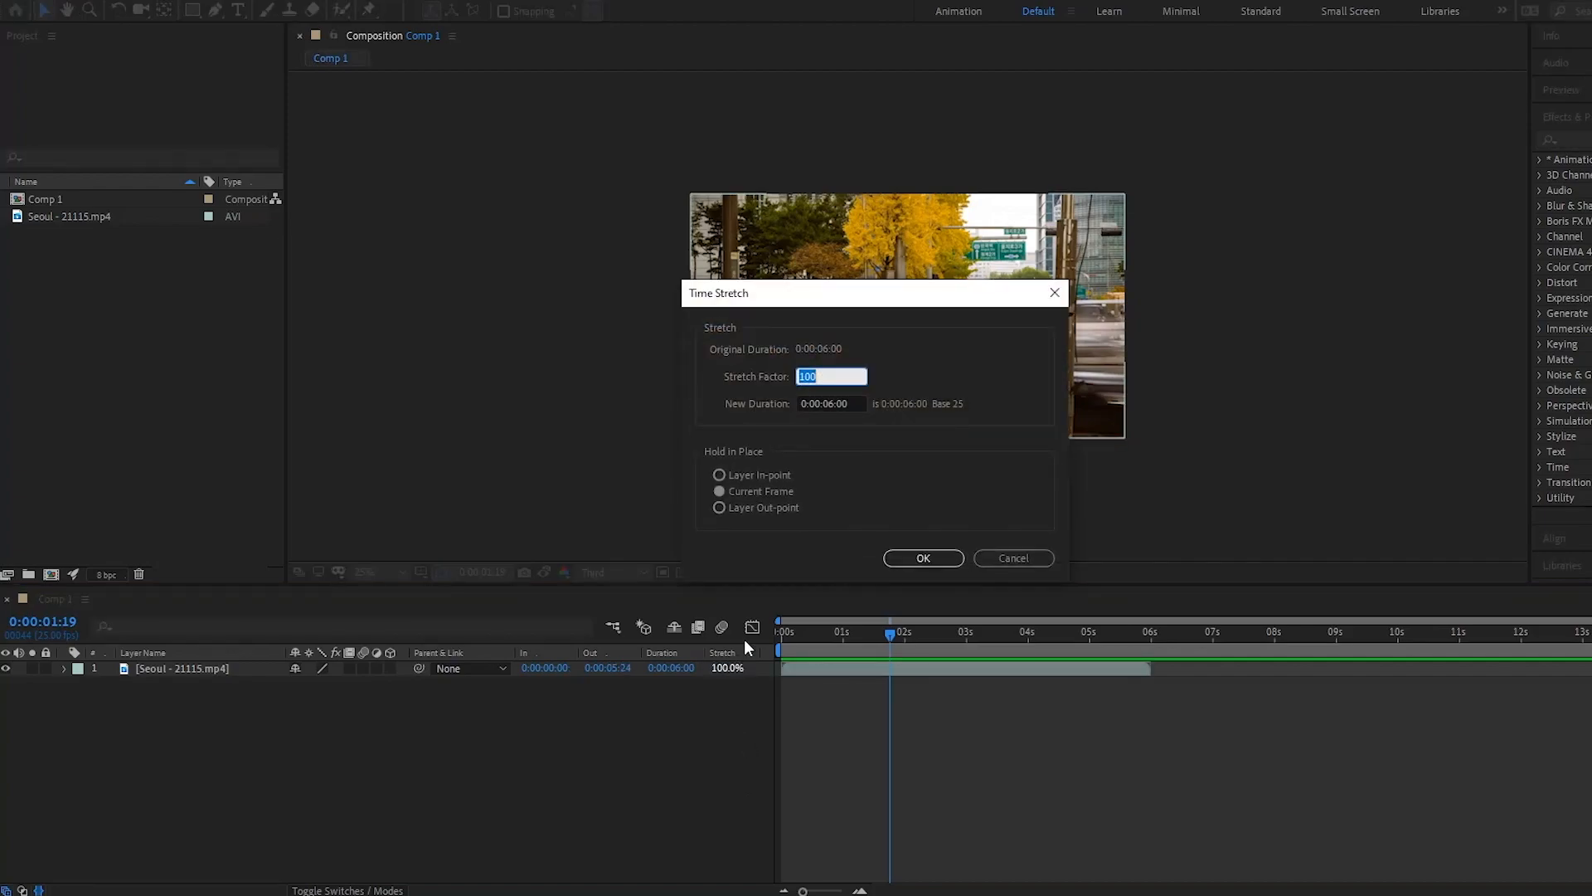
Apply a 7% Time Stretch held at the Layer Out-point and check the shortened clip
left_click(720, 508)
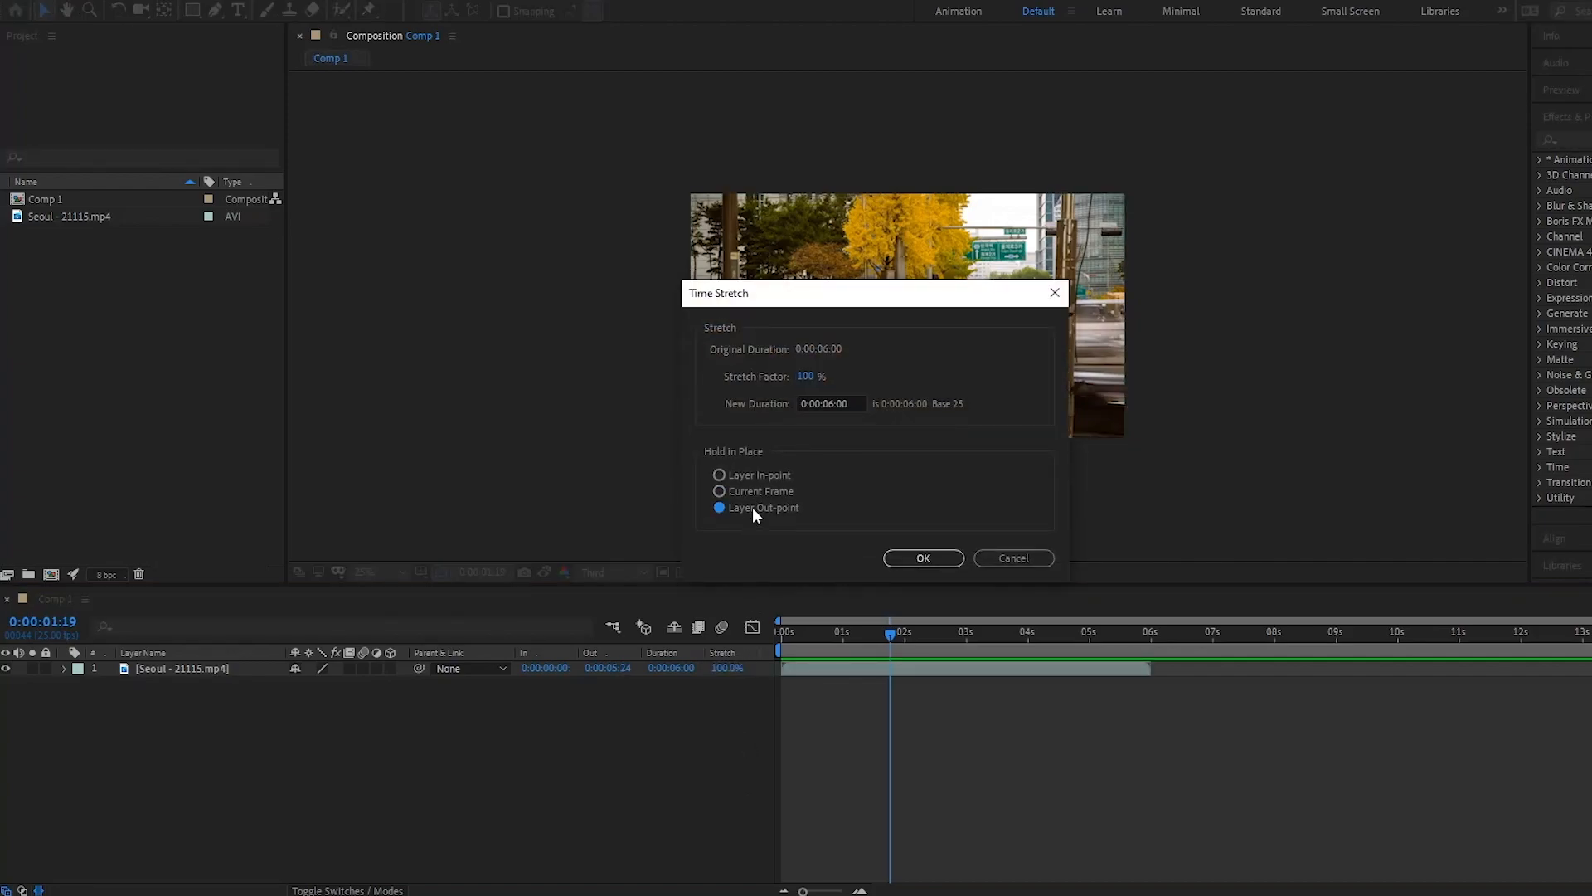
mouse_move(829, 452)
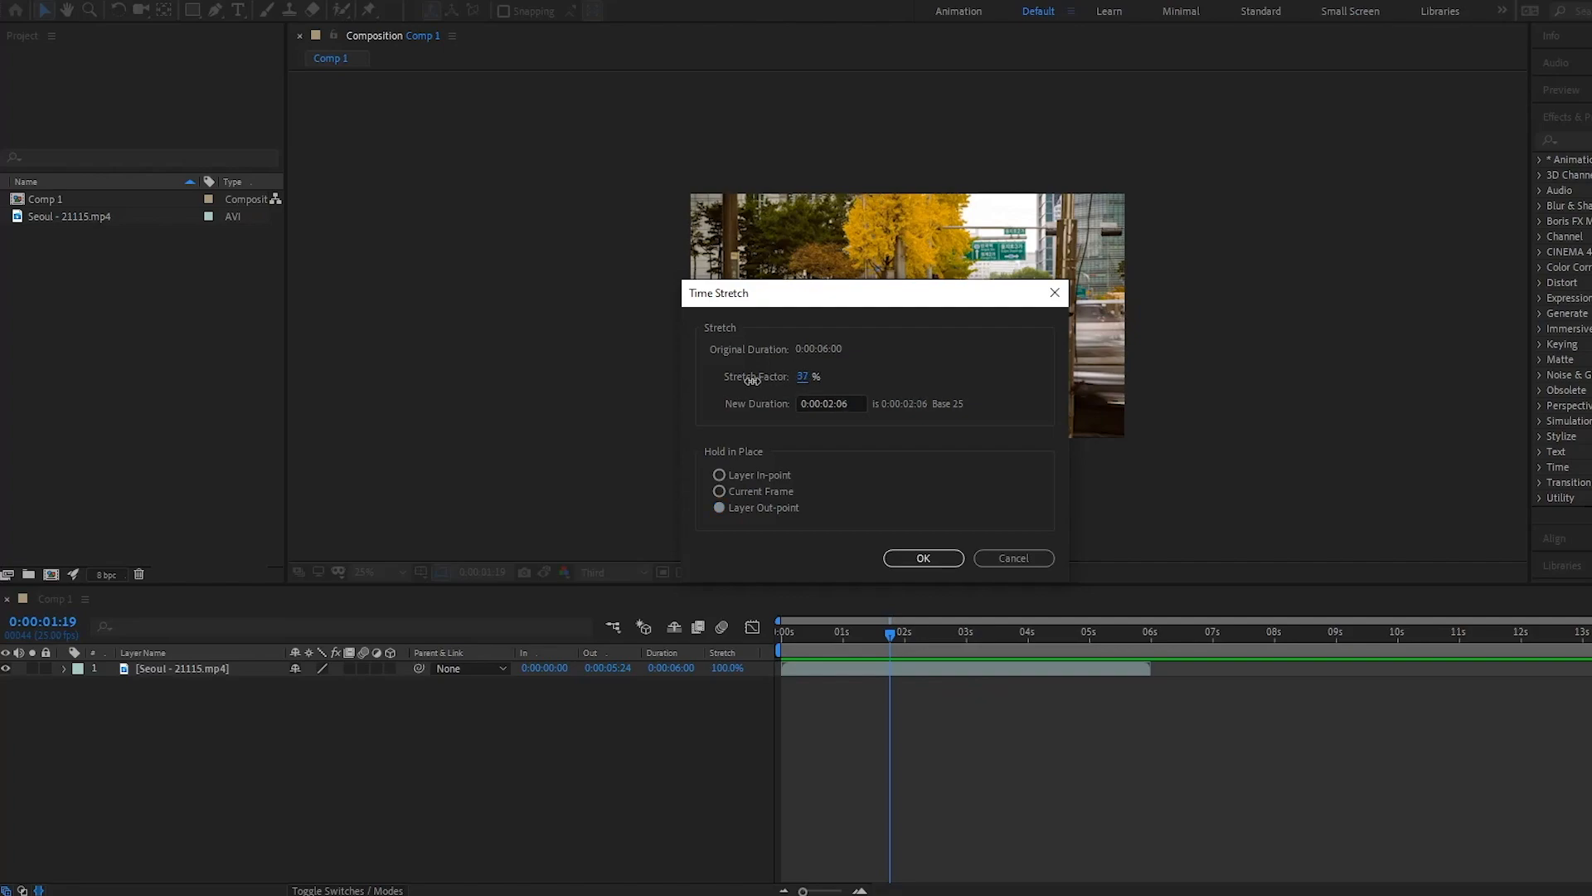
left_click(923, 557)
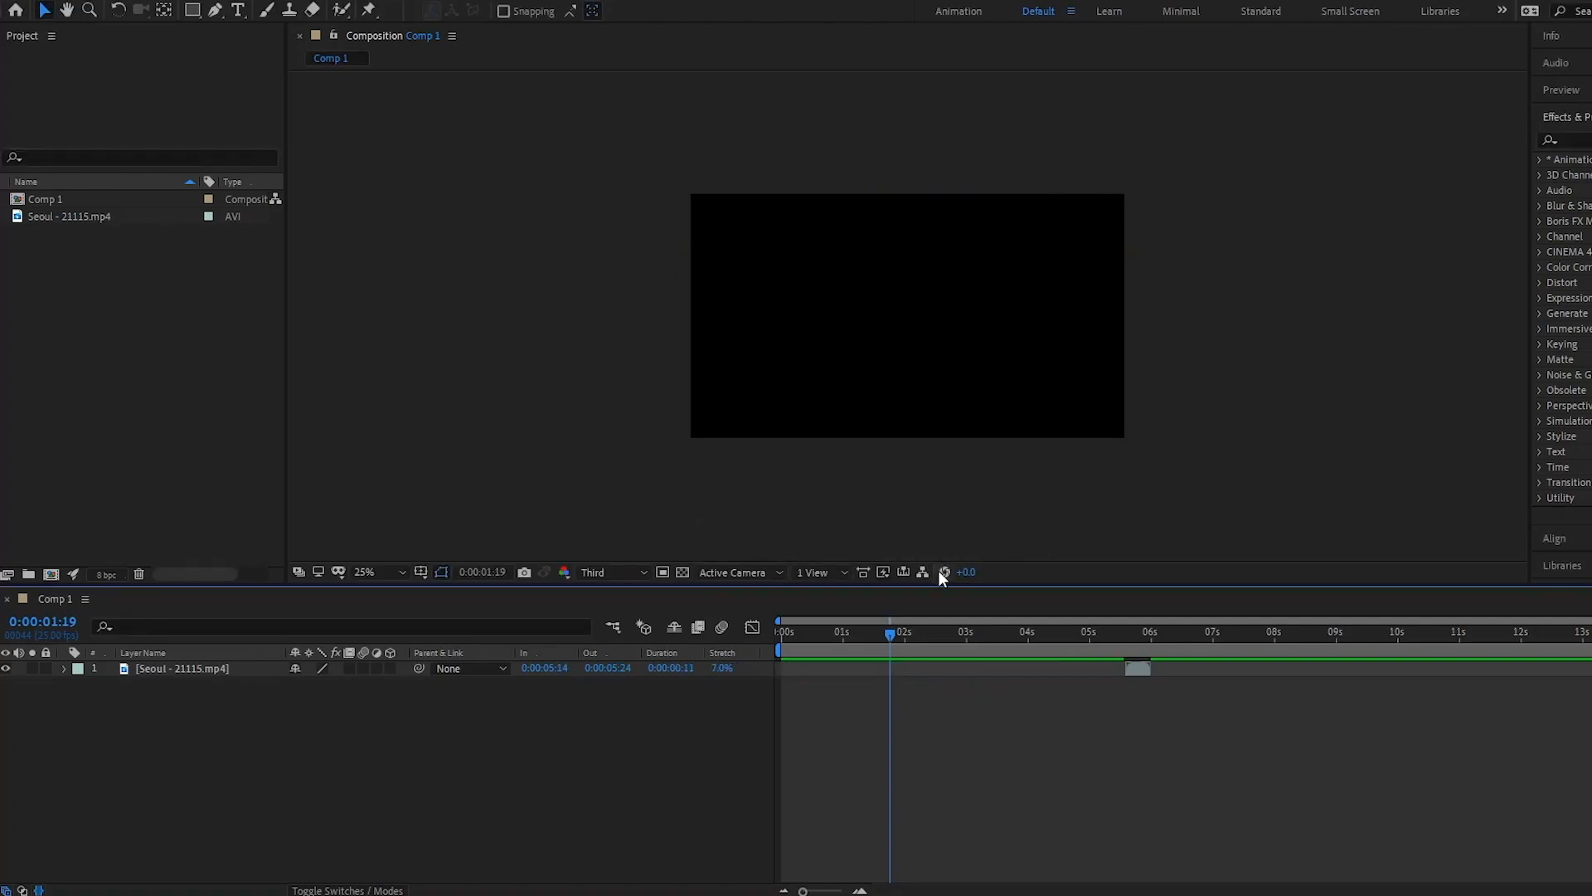
left_click(1144, 632)
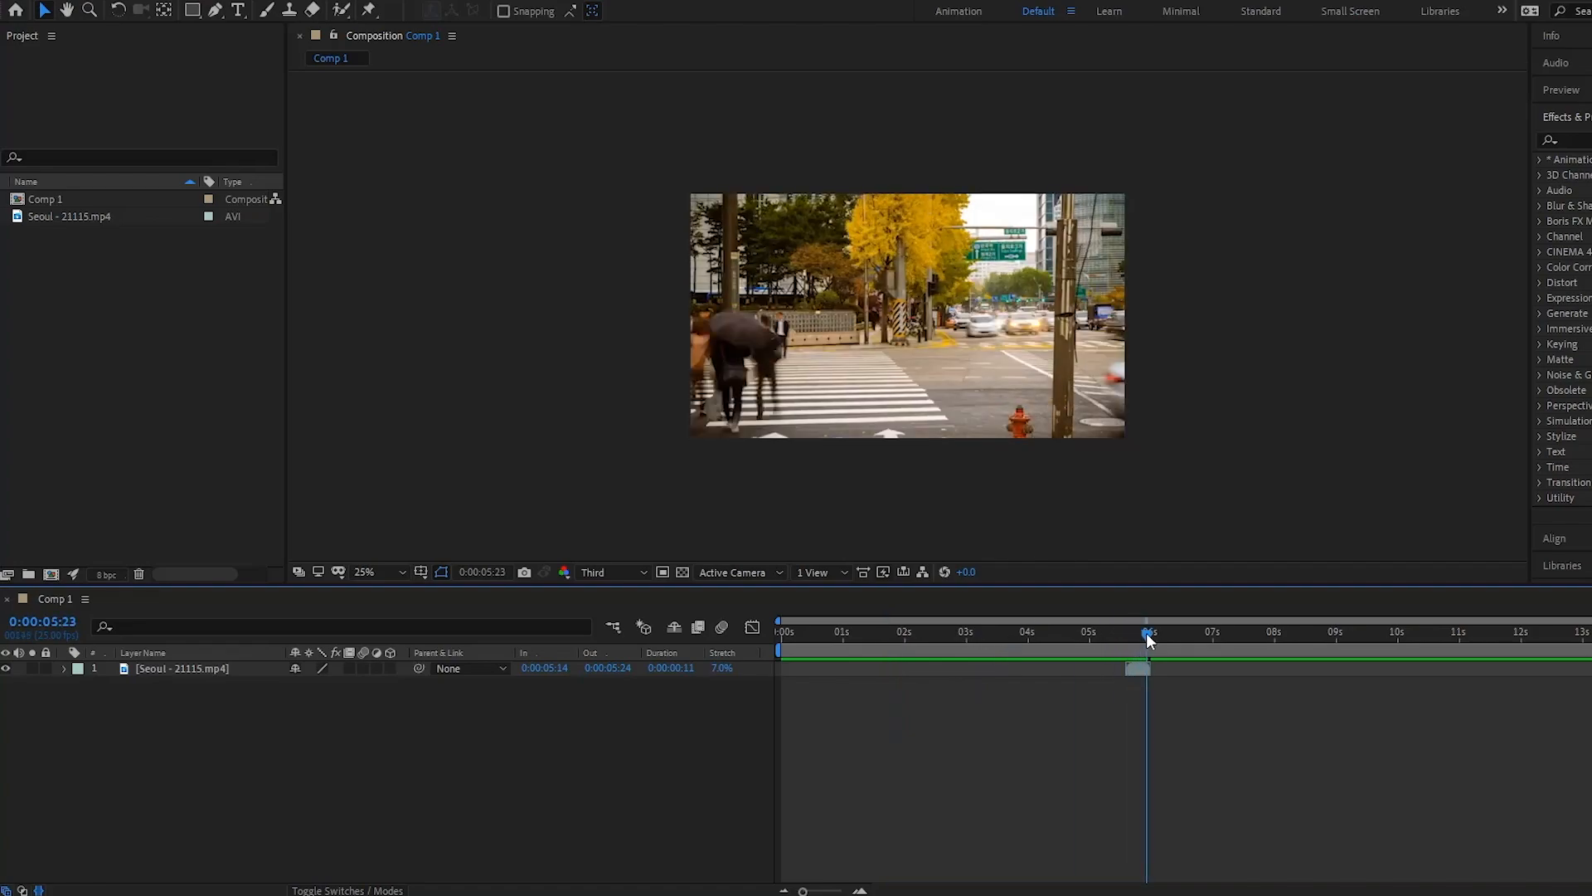
Undo the out-point stretch so the Seoul clip returns to 100%, six seconds, and reselect the layer
key("ctrl+z")
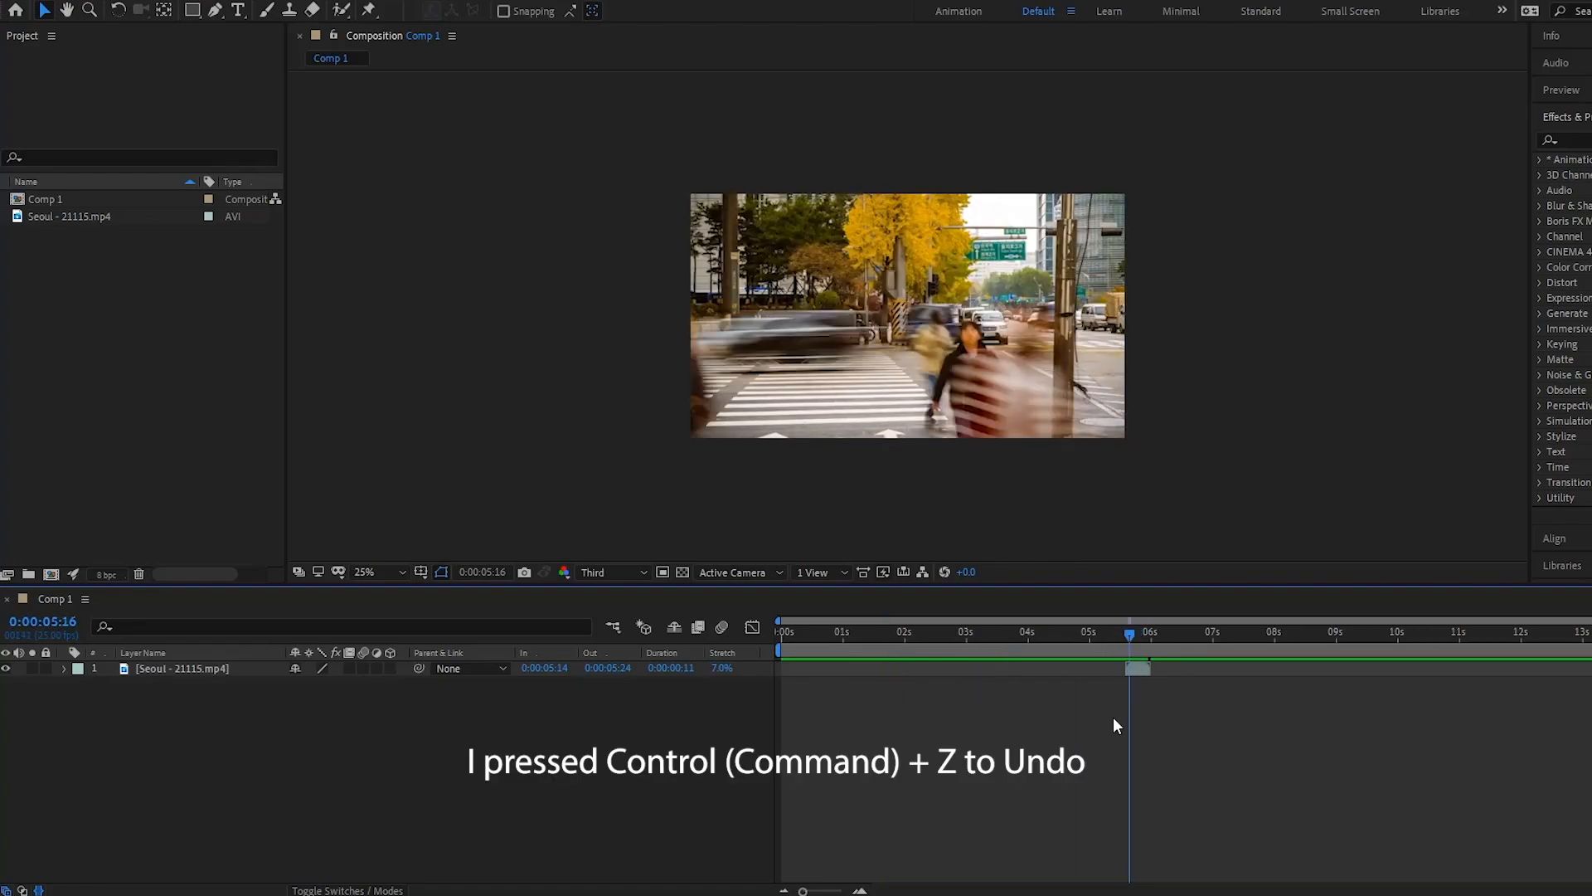
key("ctrl+z")
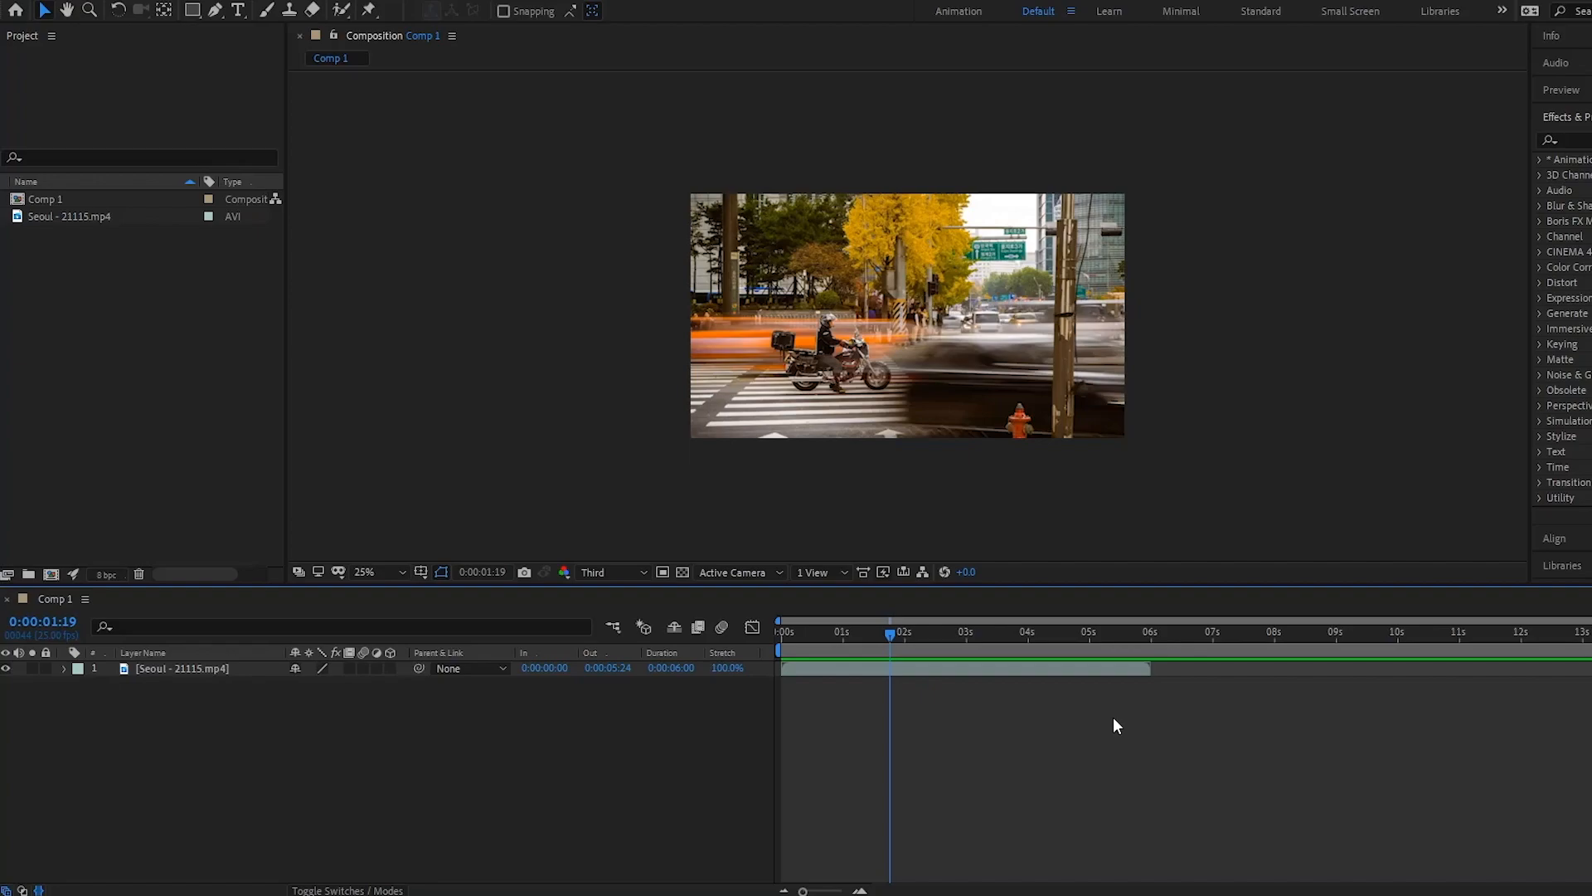
left_click(186, 668)
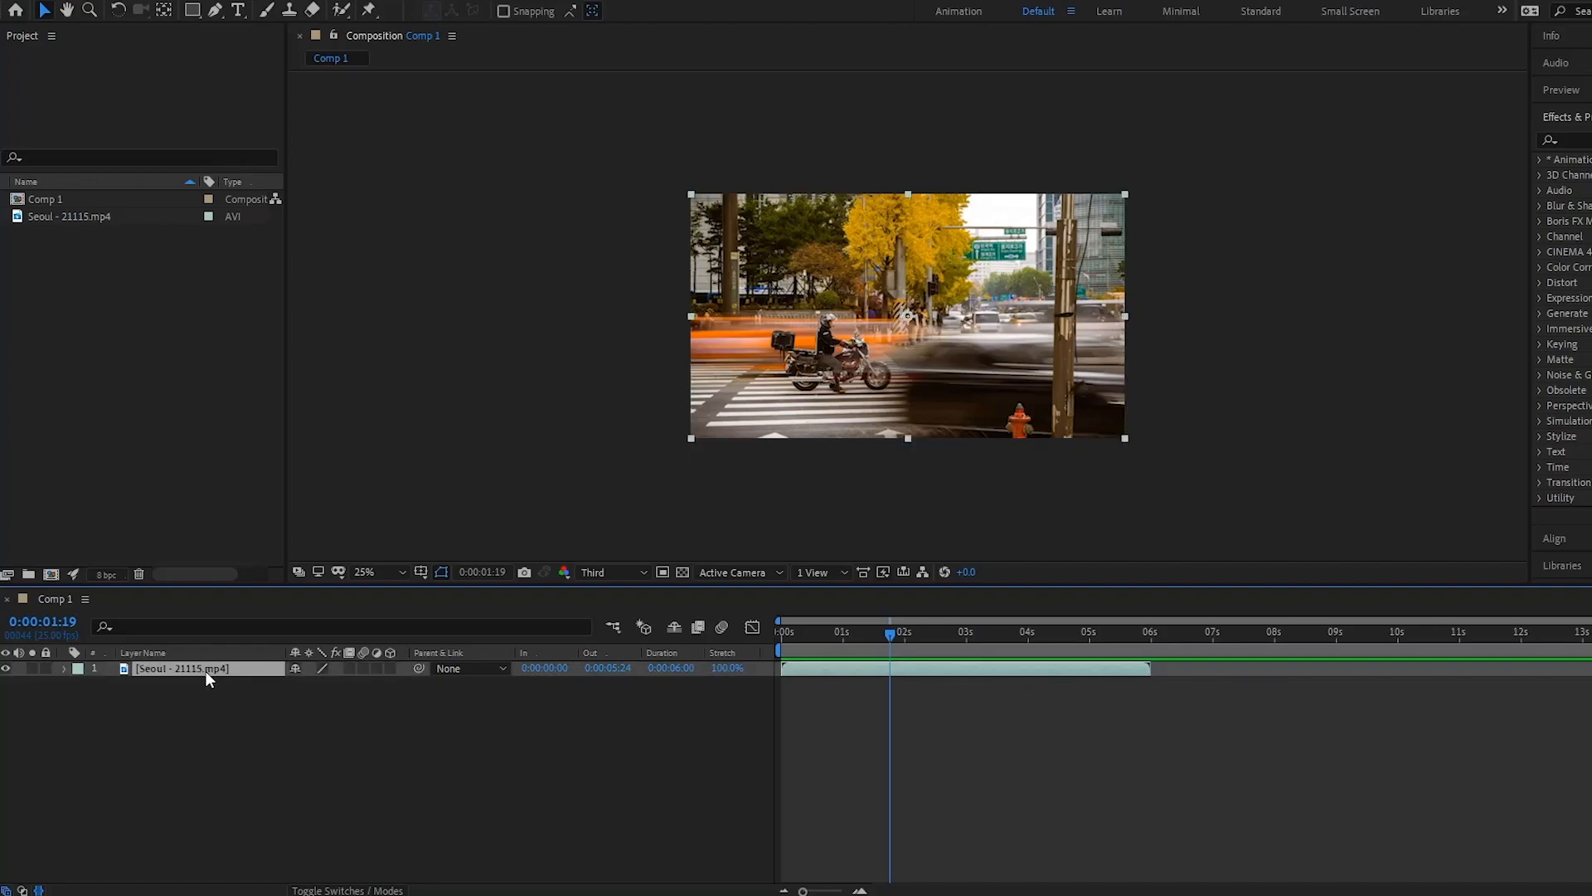